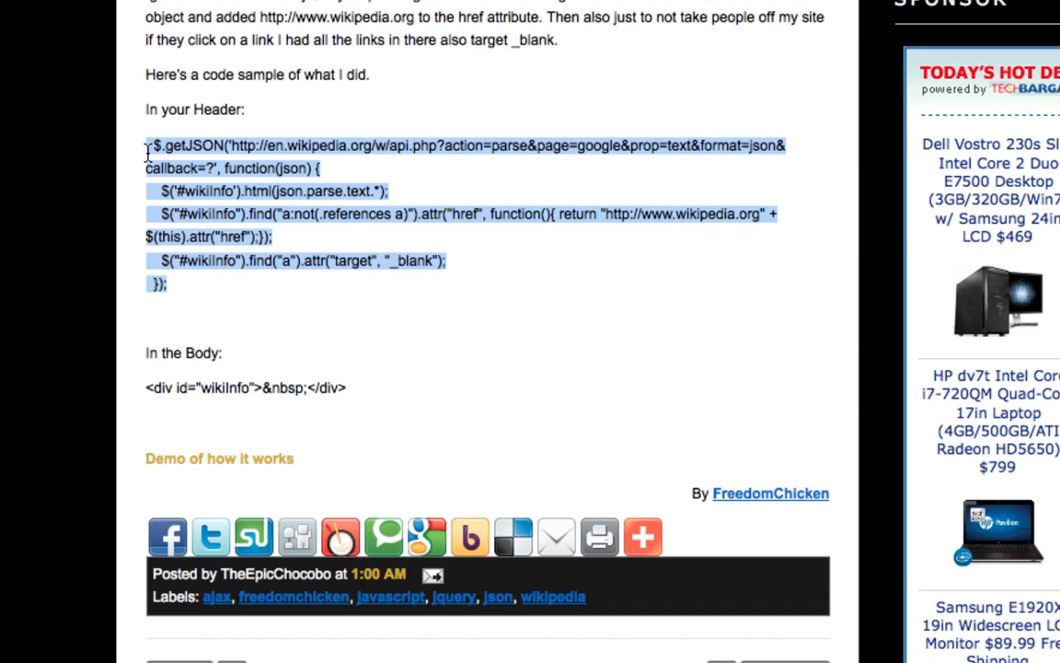
{"action": "mouse_move", "coordinate": [232, 236]}
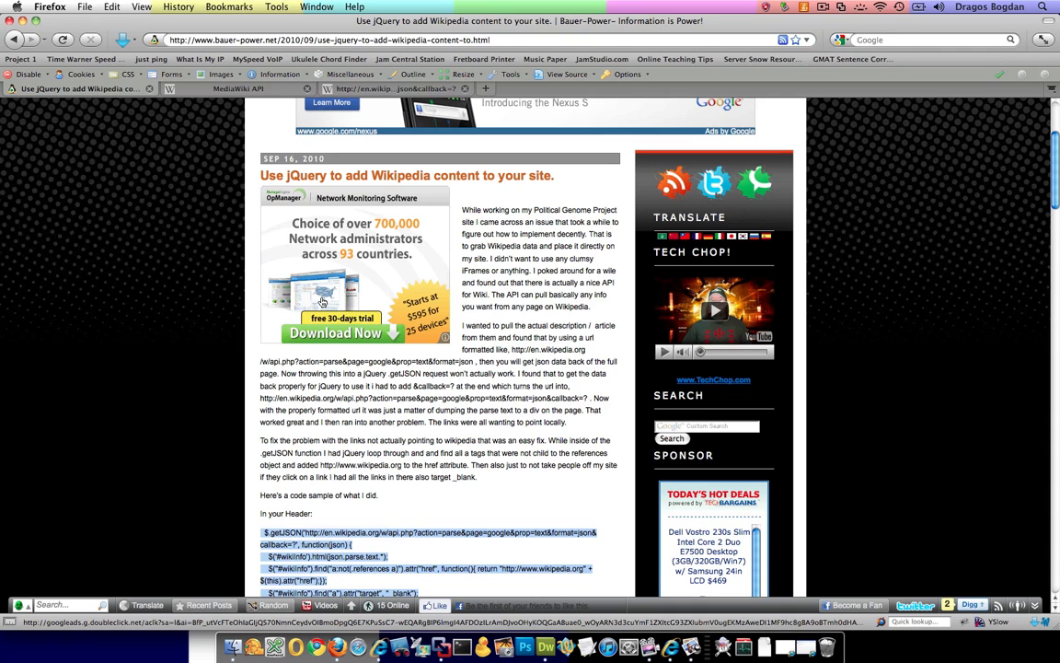
Step: Duplicate the project-3-PHASE-3-WEATHER folder inside web-II with Cmd+D
{"action": "scroll", "scroll_direction": "down", "scroll_amount": 3}
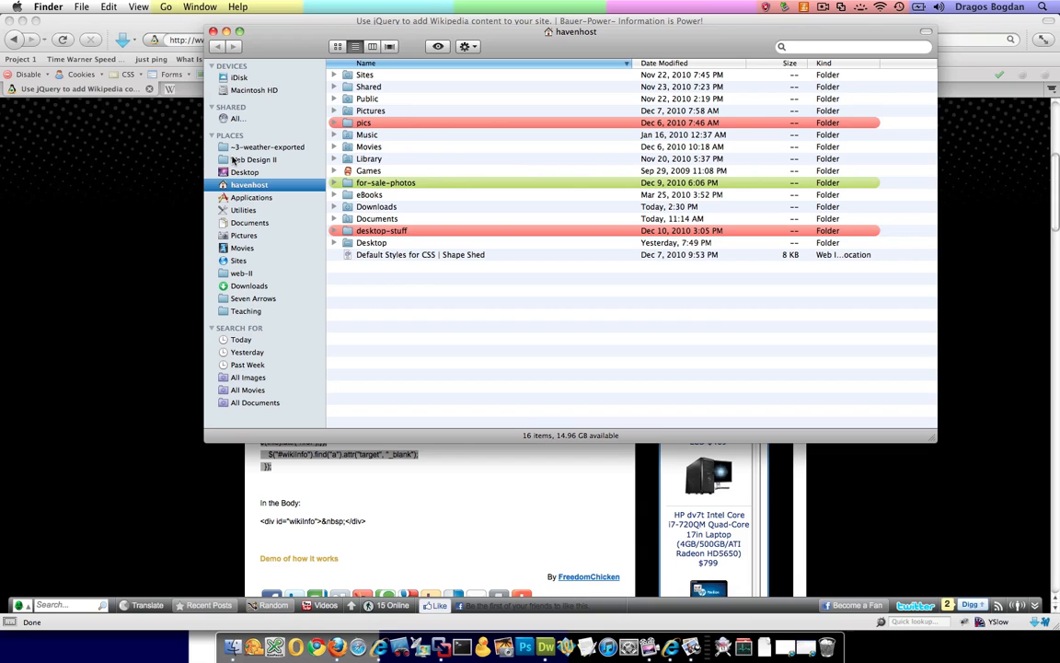
{"action": "left_click", "coordinate": [243, 273]}
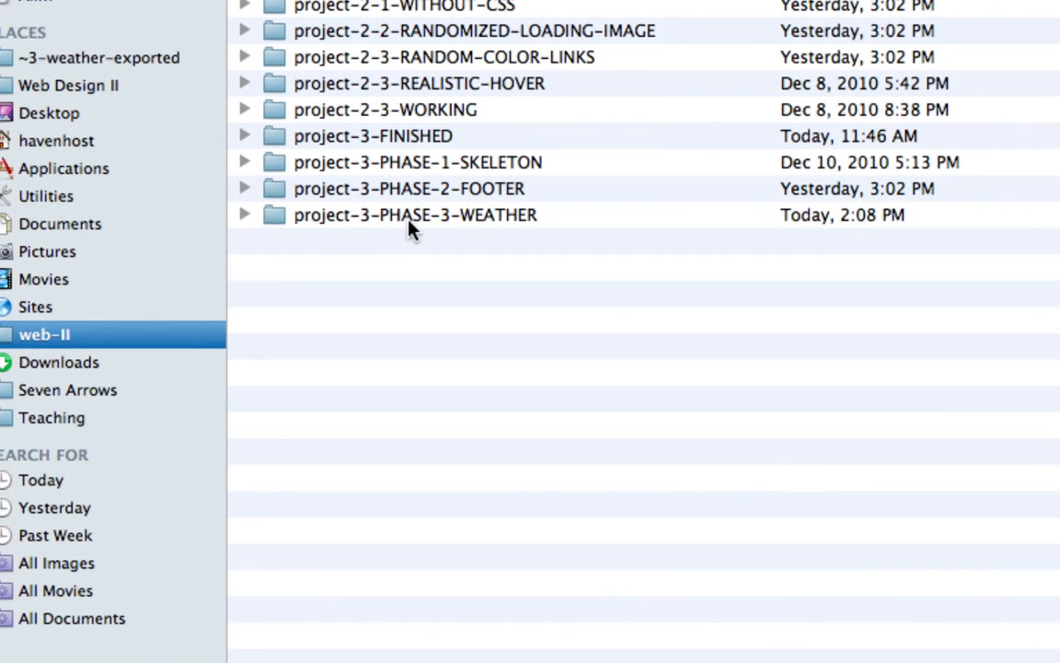
{"action": "left_click", "coordinate": [412, 215]}
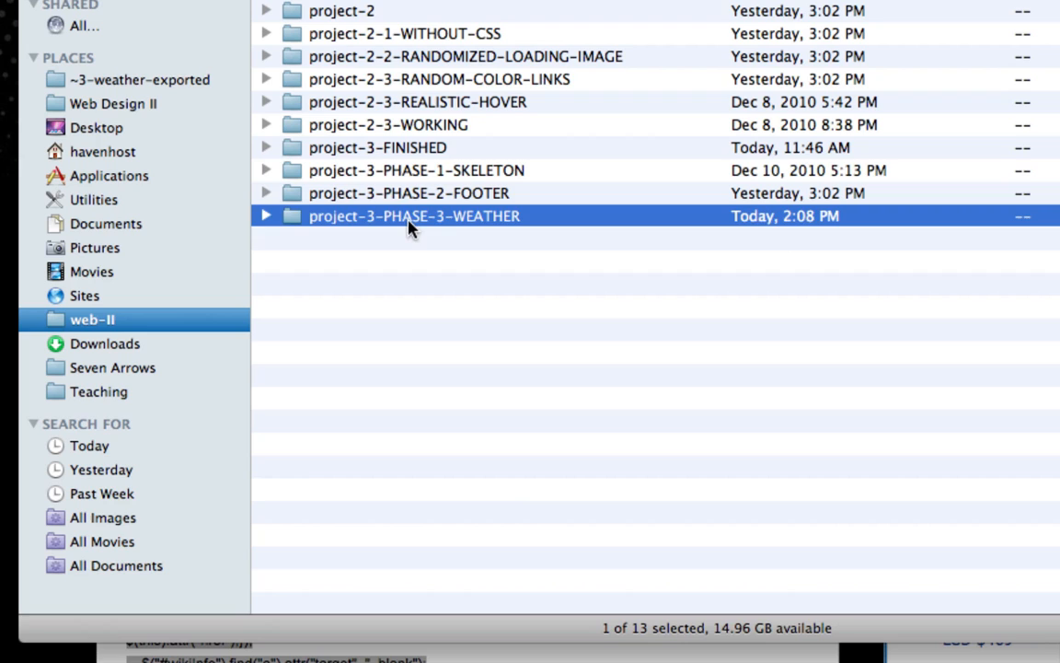
{"action": "key", "text": "Cmd+D"}
{"action": "type", "text": "project-3-PHASE-3-Wik"}
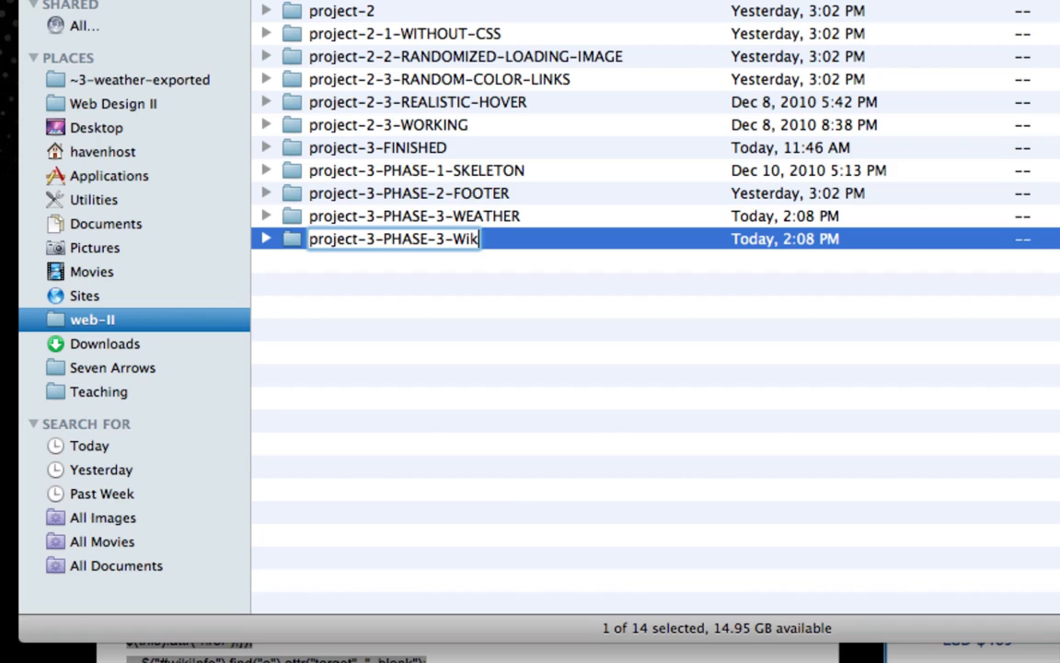
Step: Rename the copy to project-3-PHASE-3-WIKIPEDIA
{"action": "key", "text": "backspace"}
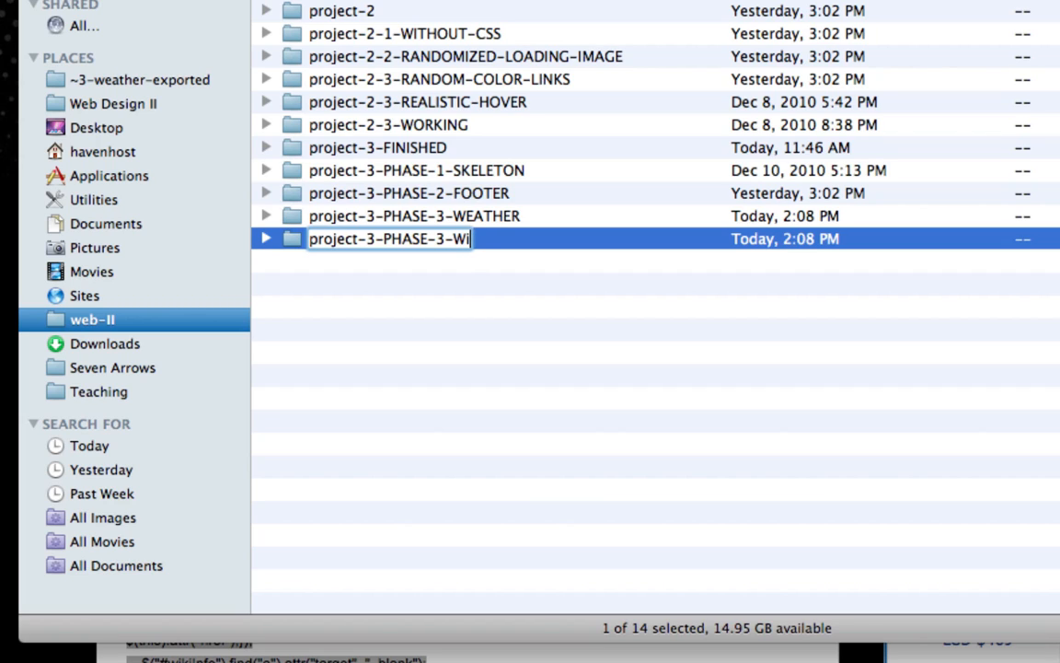
{"action": "key", "text": "Backspace"}
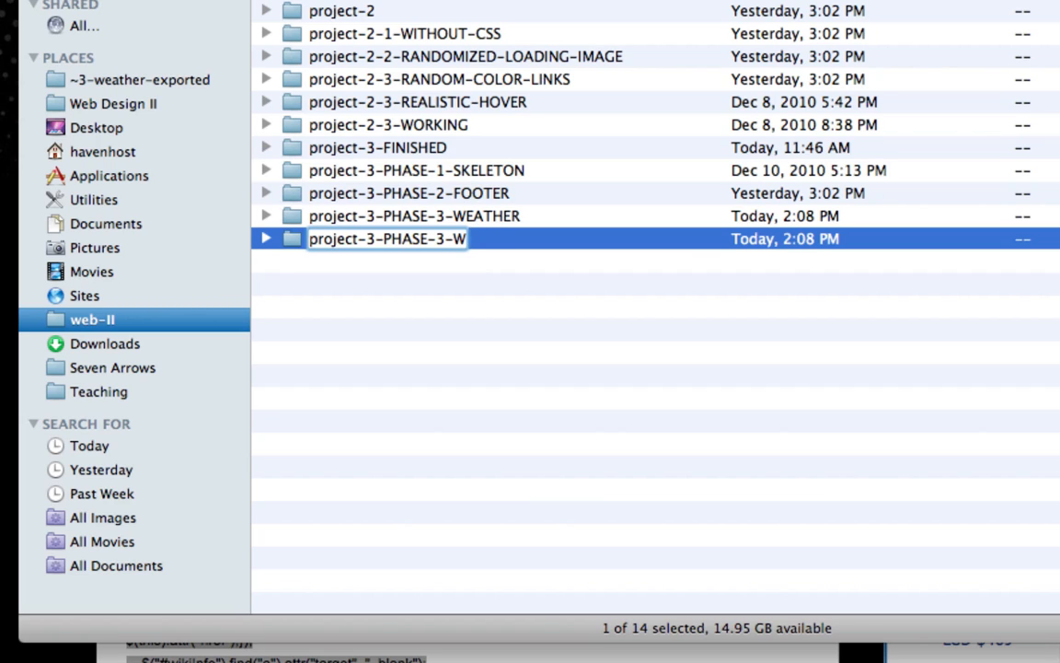
{"action": "type", "text": "IKI"}
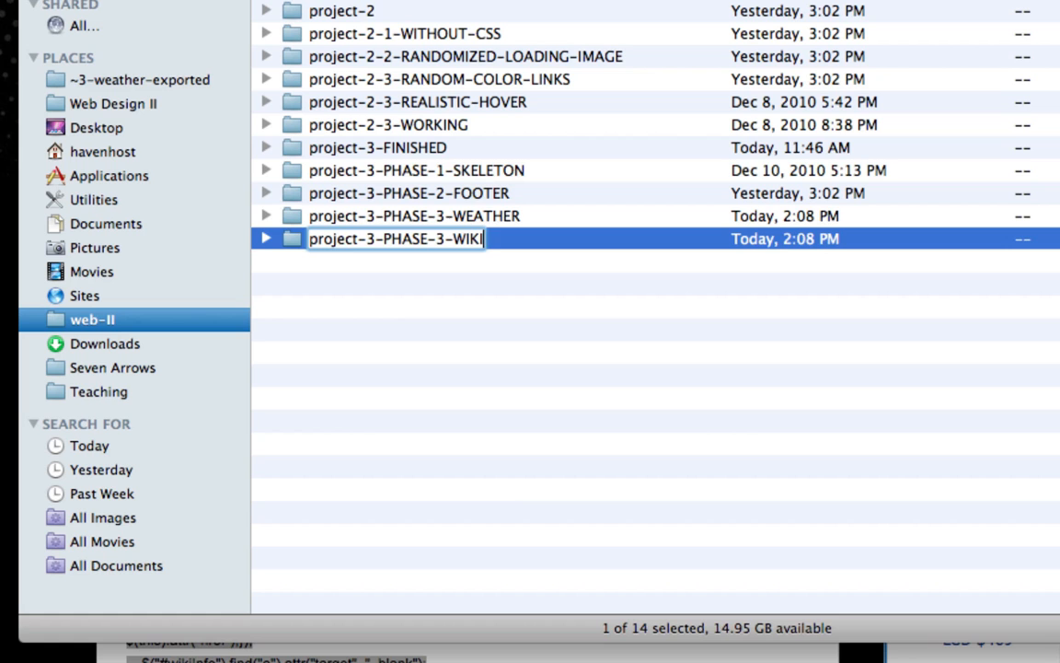
{"action": "type", "text": "PEDIA"}
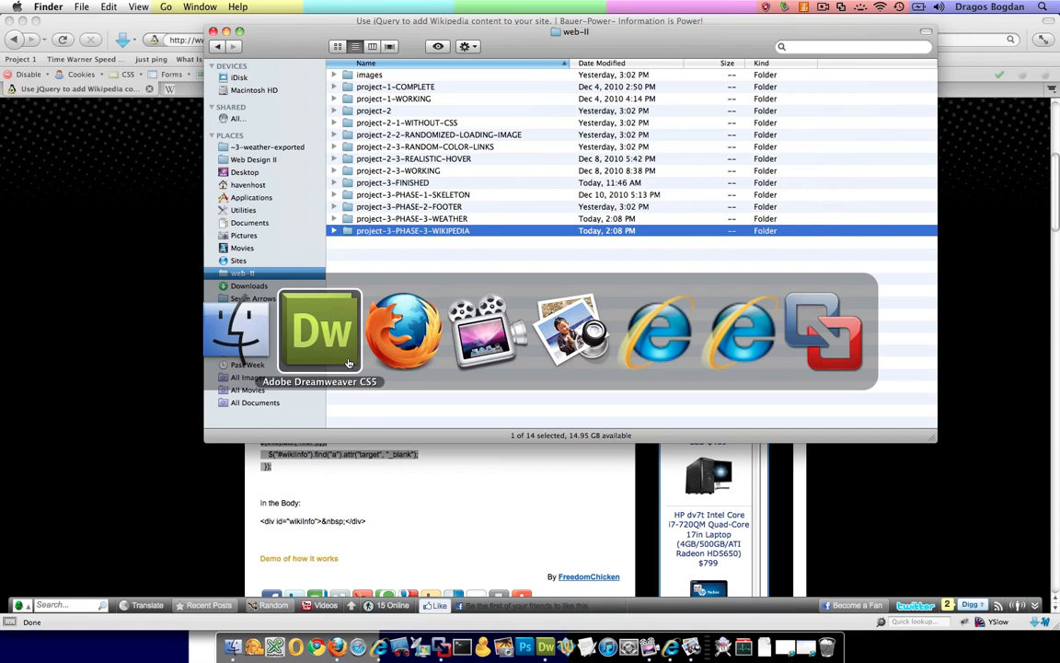
Step: Load the WIKIPEDIA project's index.html in Dreamweaver and bring up its script.js
{"action": "left_click", "coordinate": [320, 332]}
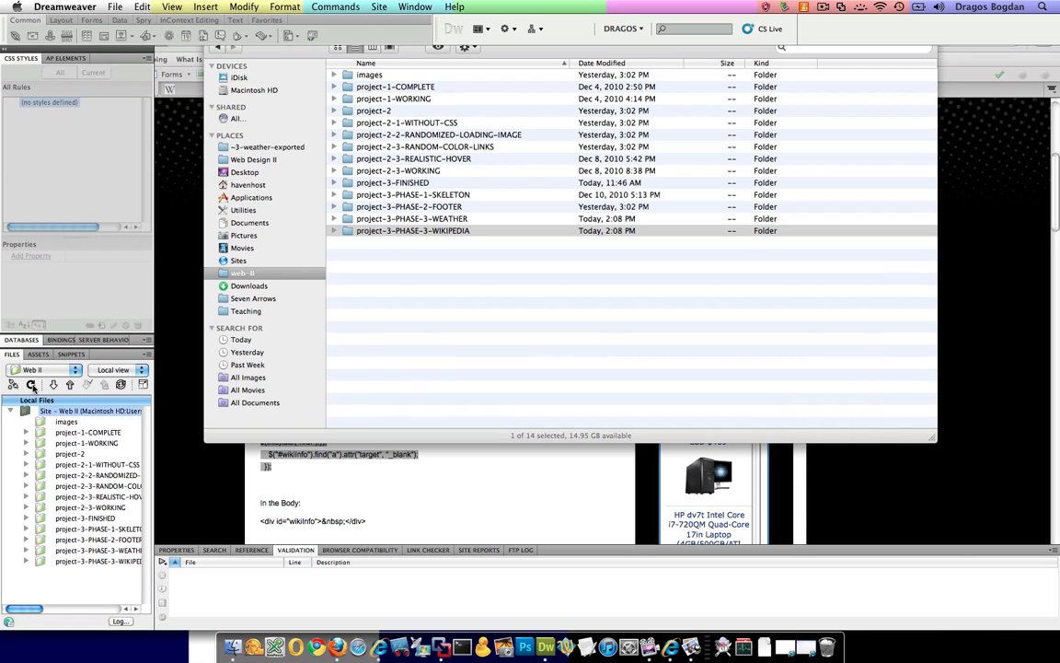
{"action": "left_click", "coordinate": [26, 557]}
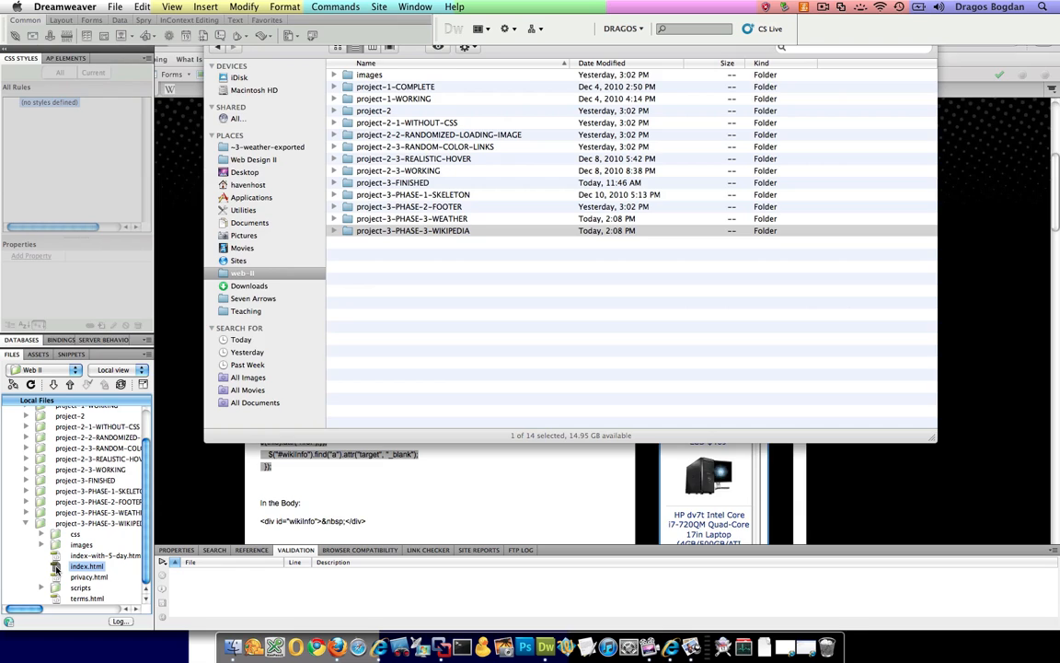
{"action": "double_click", "coordinate": [85, 563]}
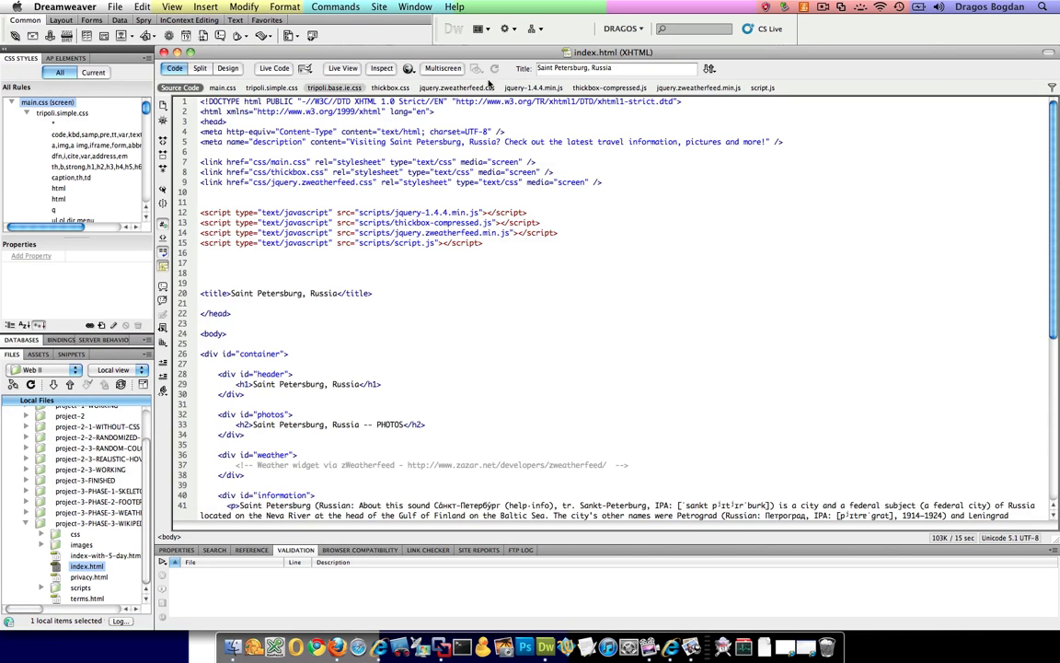
{"action": "left_click", "coordinate": [758, 88]}
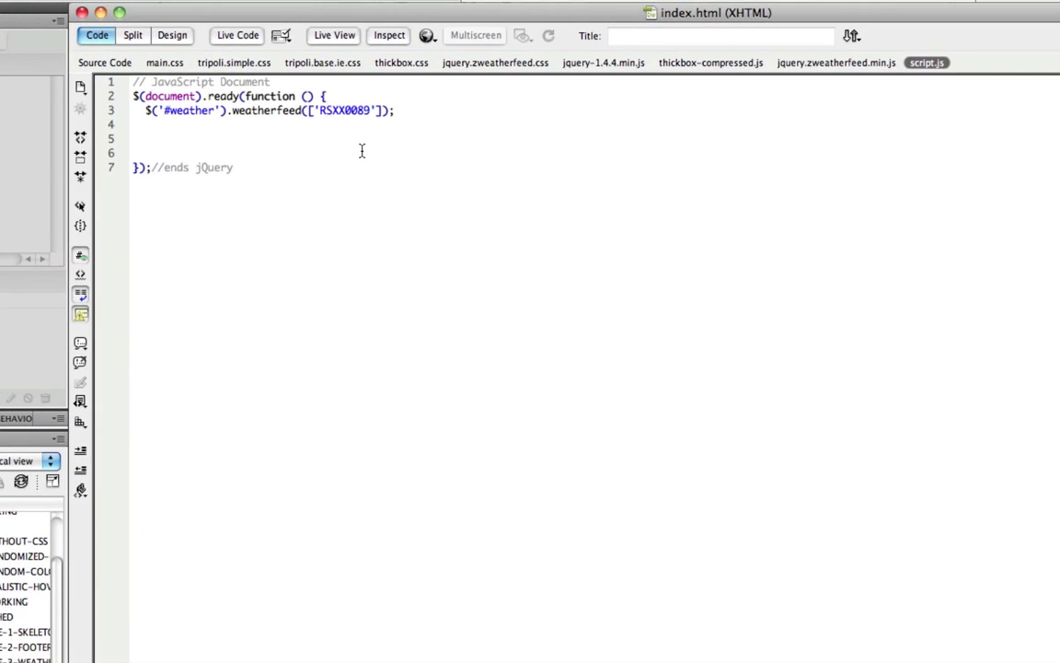
Step: Add a $.getJSON call to Wikipedia's api.php (action=parse, page=google, prop=text) inside the ready function
{"action": "key", "text": "Return"}
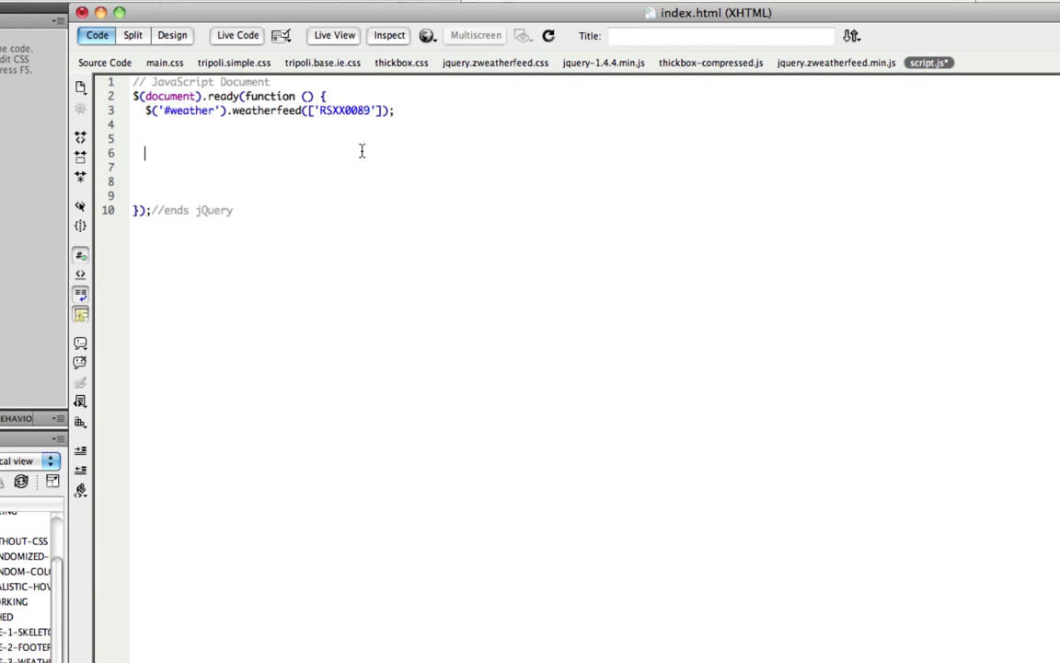
{"action": "type", "text": "$.getJSON('http://en.wikipedia.org/w/api.php?action=parse&page=google&prop=text&format=json&callback=?', function(json) {"}
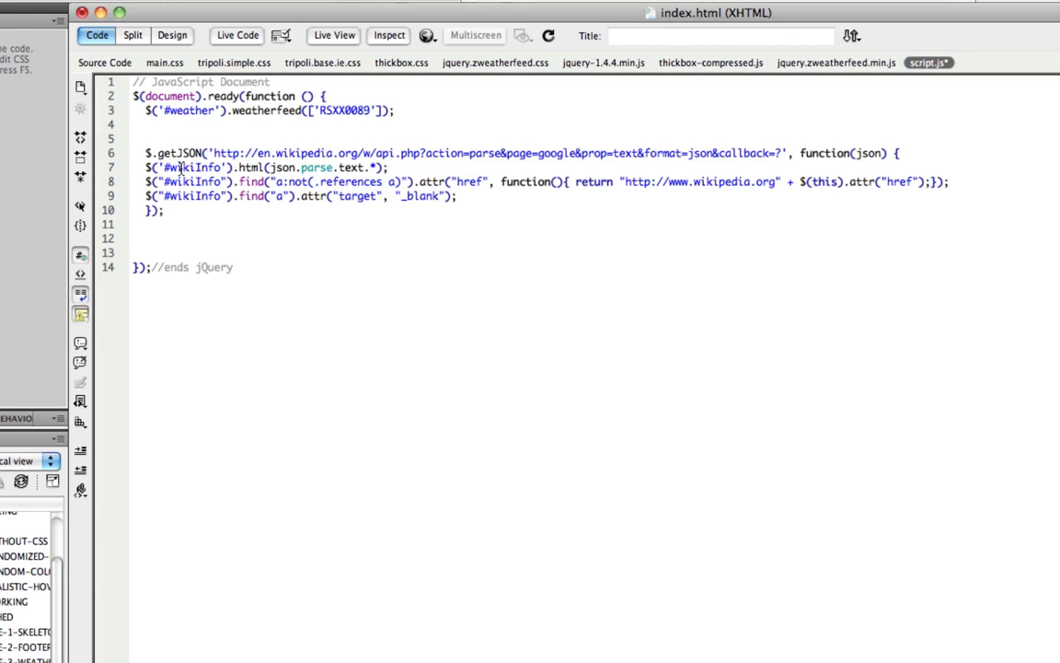
Step: Delete the Saint Petersburg paragraphs from div#information, leaving it empty
{"action": "double_click", "coordinate": [187, 166]}
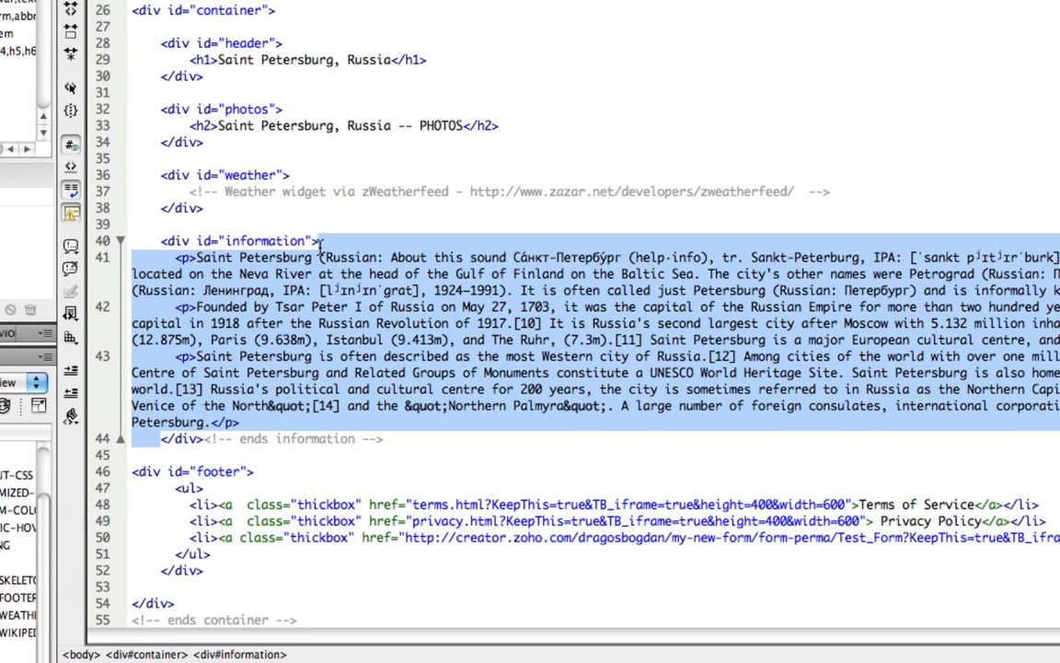
{"action": "key", "text": "Delete"}
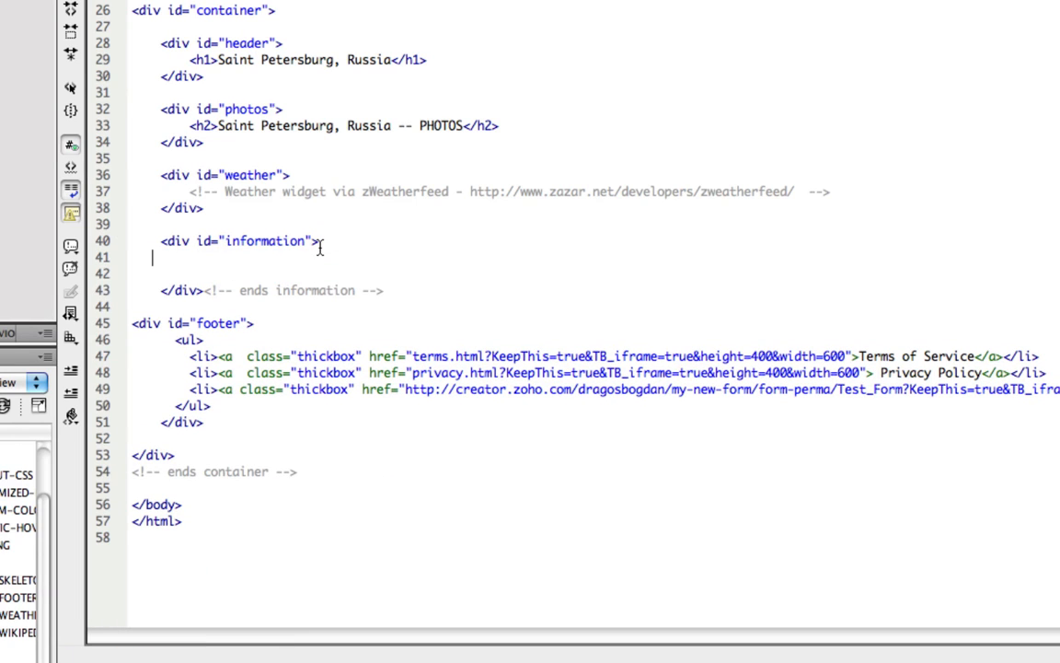
{"action": "key", "text": "Backspace"}
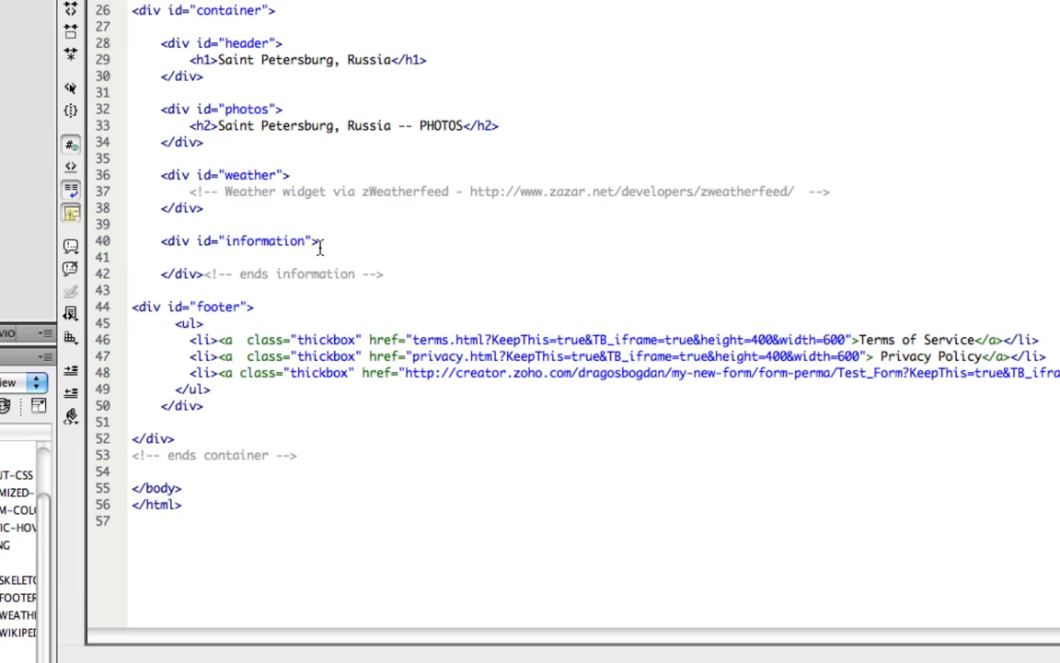
Step: Write an HTML comment '<!-- Wikipedia generated' inside the emptied information div
{"action": "type", "text": "<!--"}
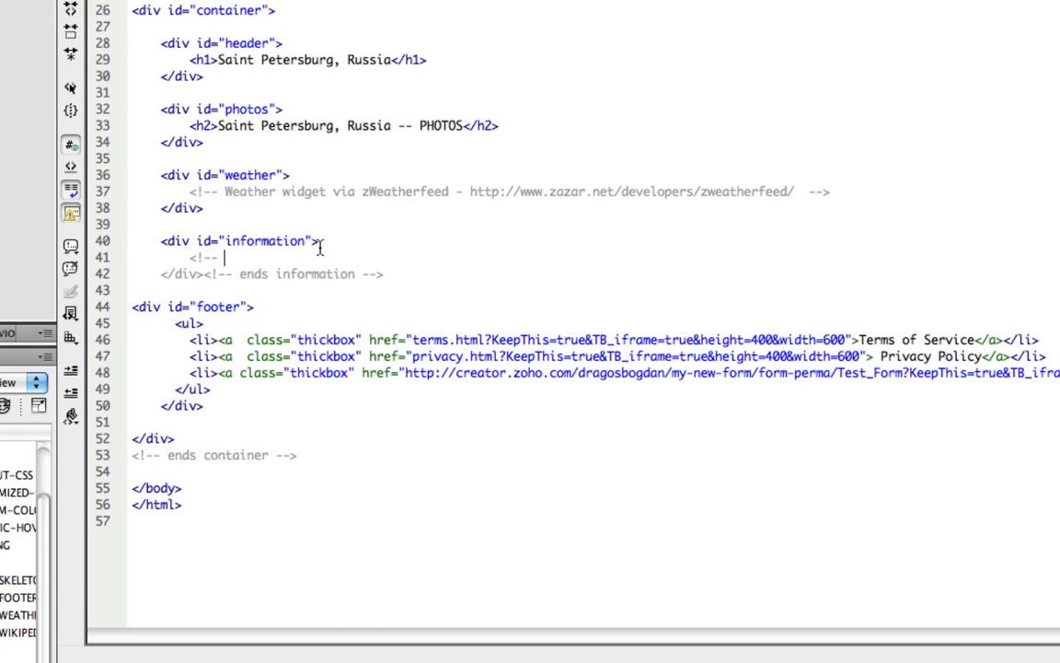
{"action": "type", "text": "WIkipedia"}
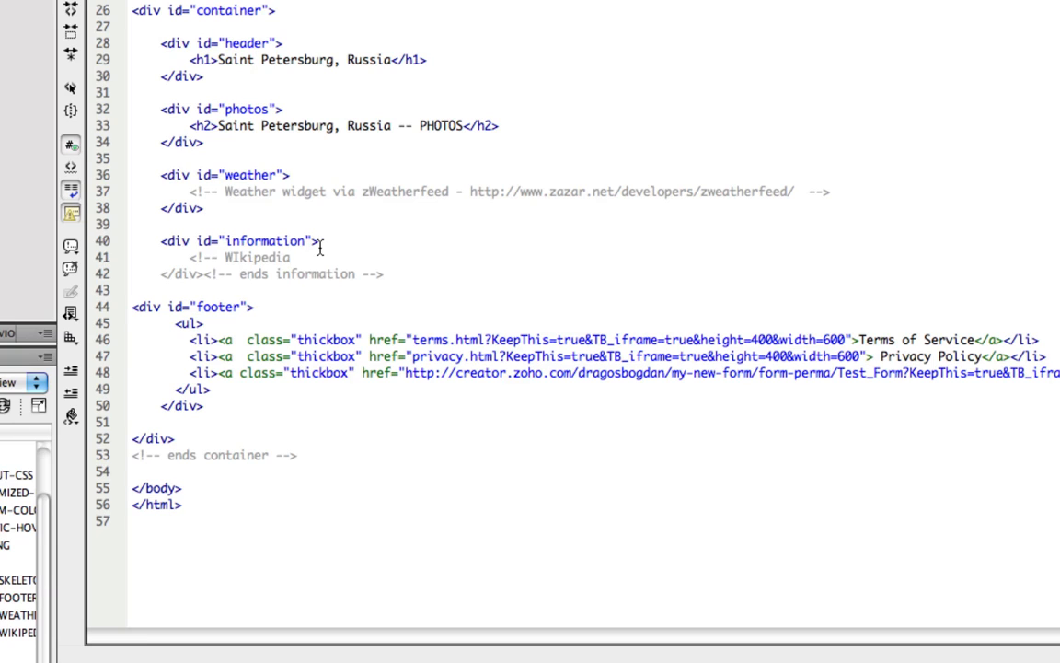
{"action": "type", "text": "generated"}
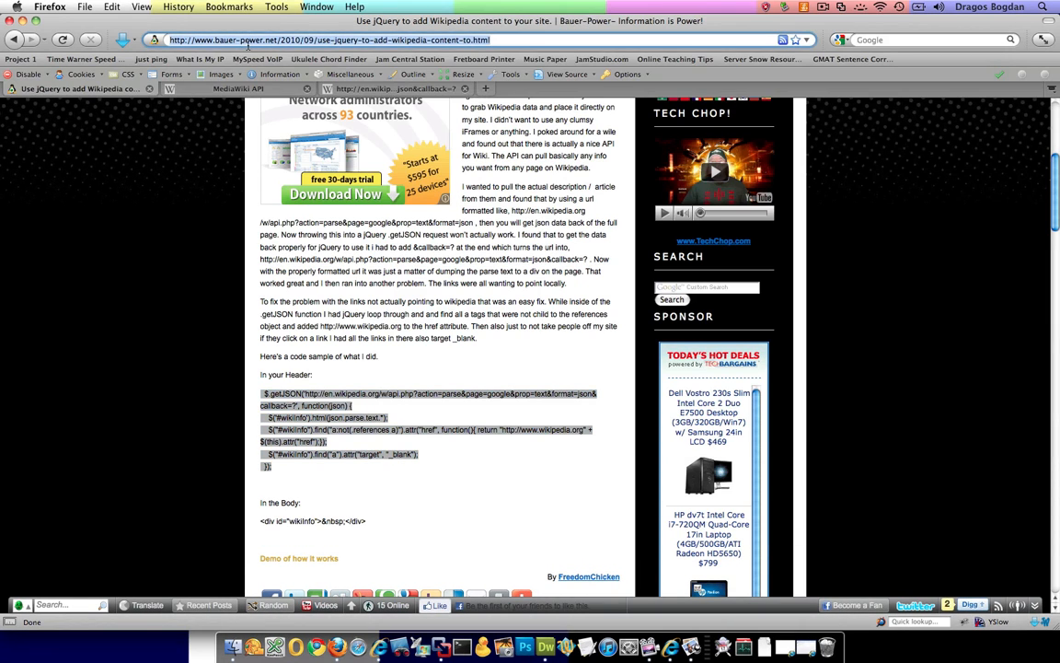
Step: Paste the bauer-power.net article URL into the Wikipedia comment in div#information
{"action": "key", "text": "Cmd+Tab"}
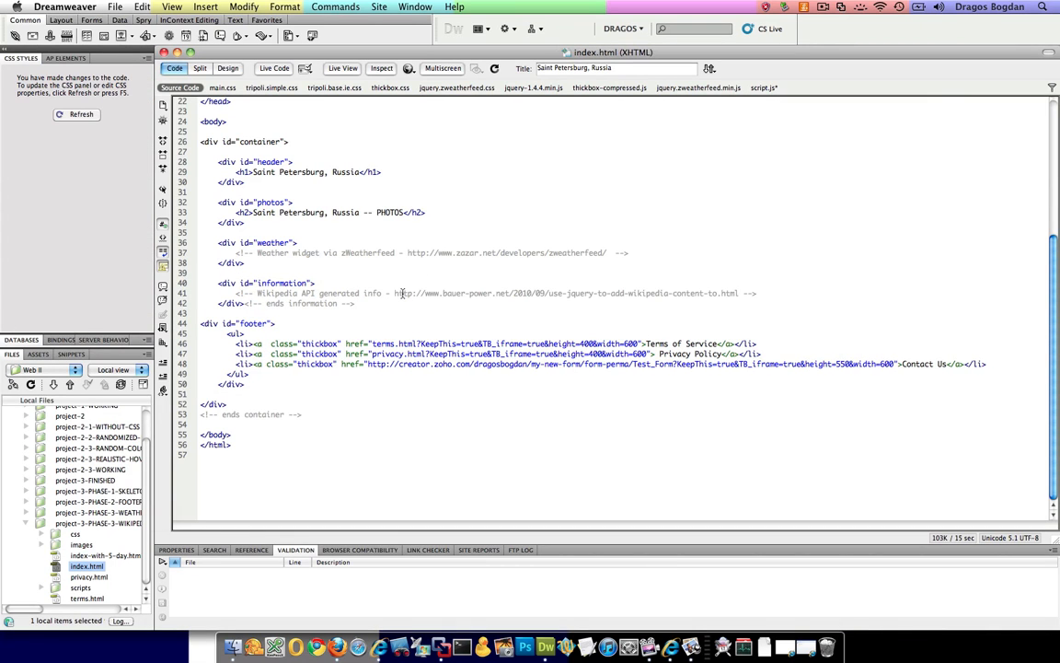
{"action": "double_click", "coordinate": [338, 292]}
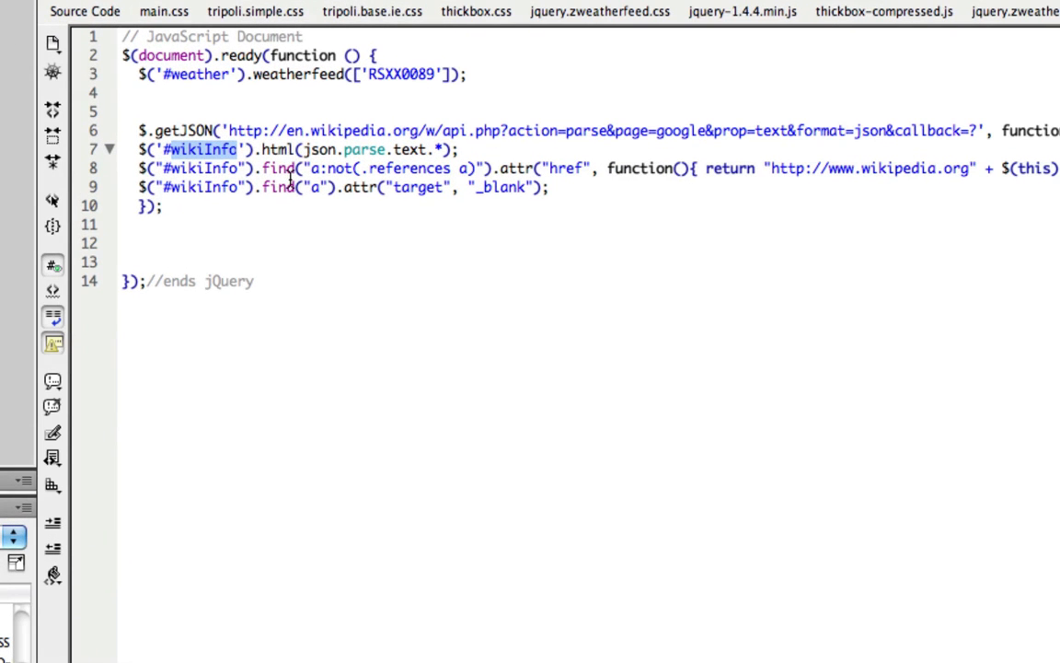
Step: Replace the wikiInfo selectors in script.js with information
{"action": "type", "text": "information"}
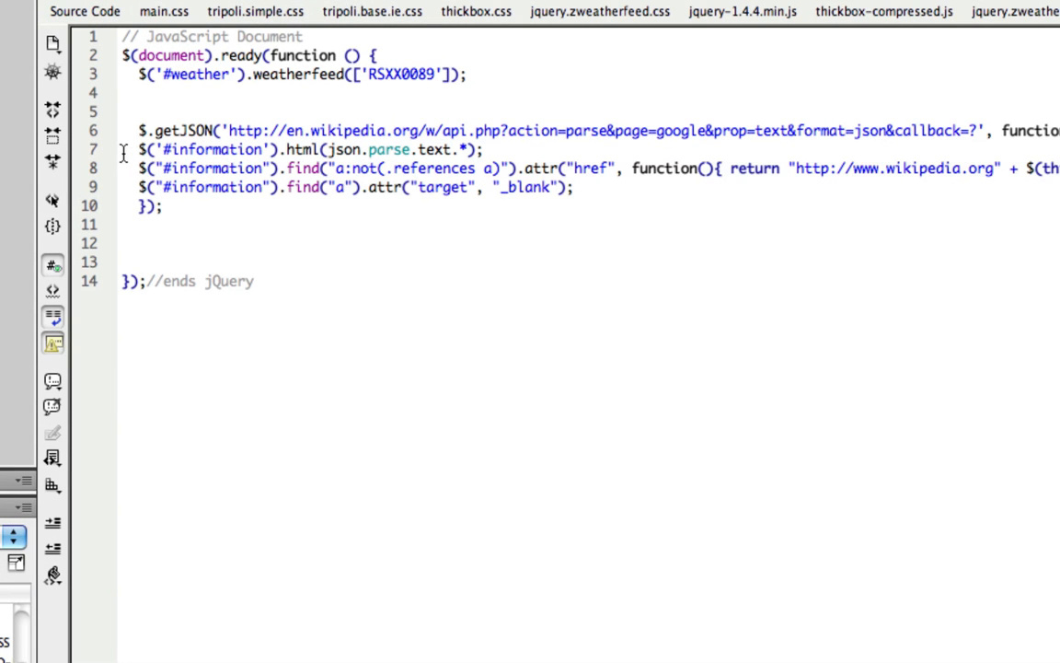
{"action": "left_click_drag", "start_coordinate": [125, 147], "coordinate": [592, 195]}
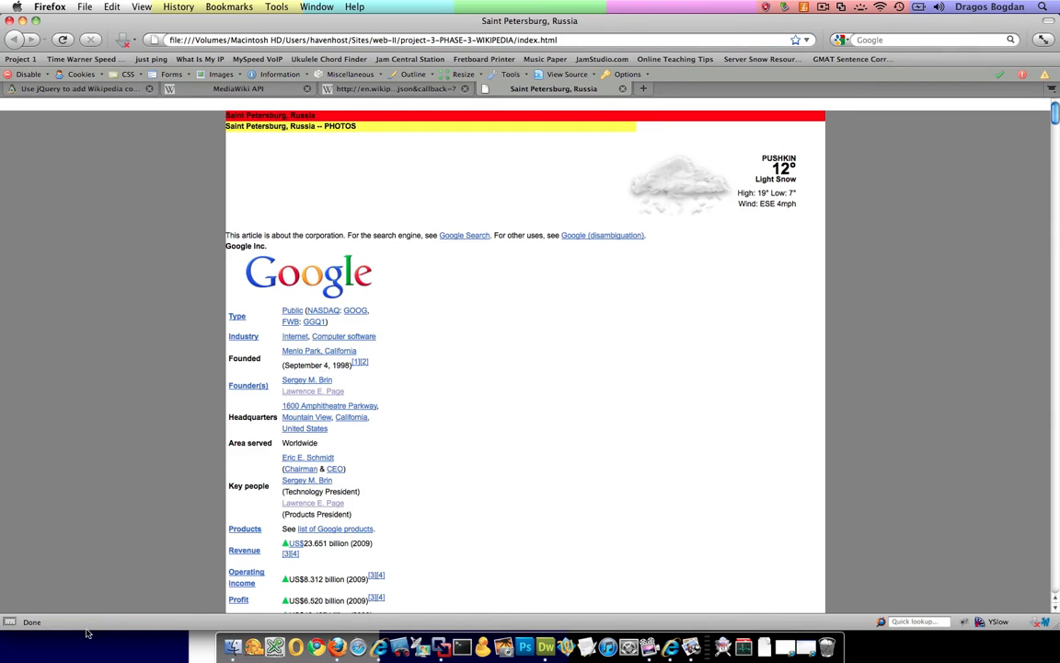
Step: Scroll through the embedded Google Wikipedia article on the local page, then check the code
{"action": "scroll", "scroll_direction": "down", "scroll_amount": 3}
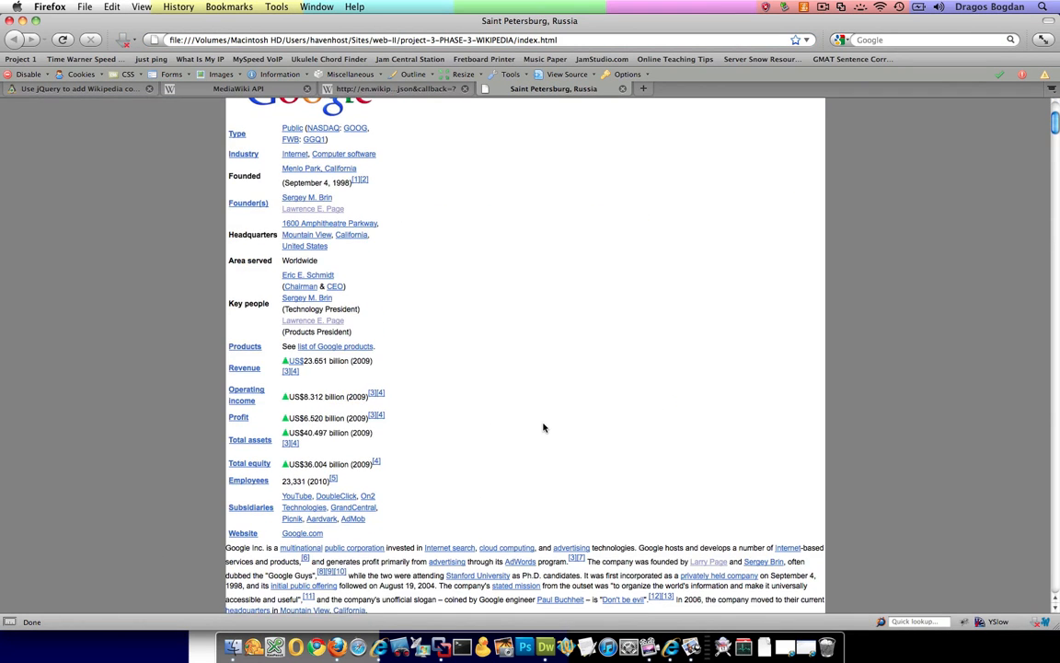
{"action": "scroll", "scroll_direction": "down", "scroll_amount": 3}
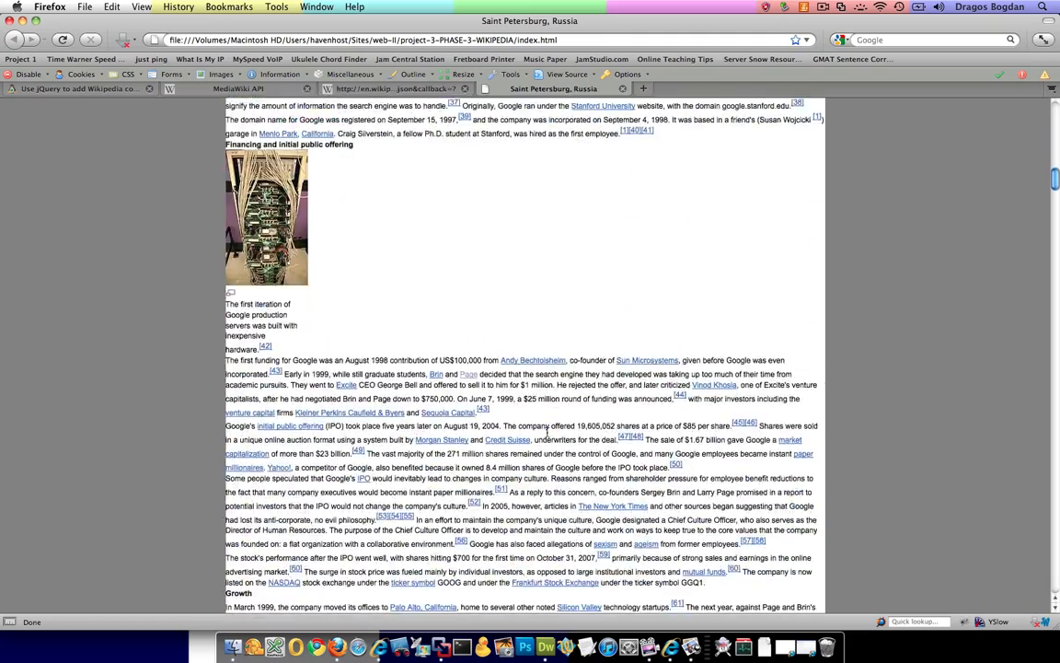
{"action": "scroll", "scroll_direction": "down", "scroll_amount": 3}
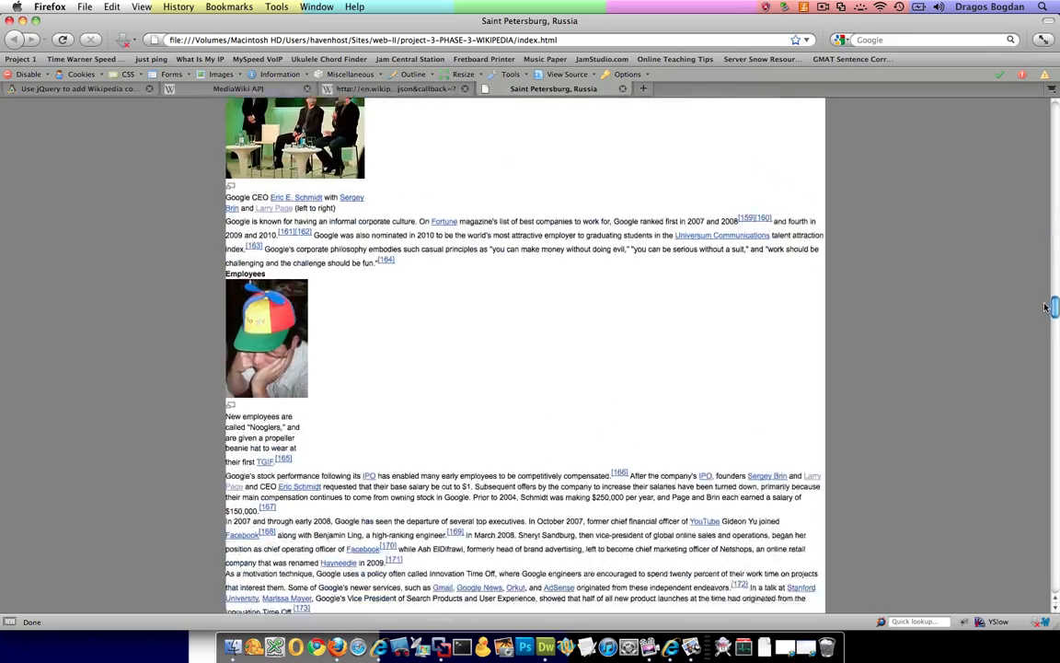
{"action": "scroll", "scroll_direction": "up", "scroll_amount": 3}
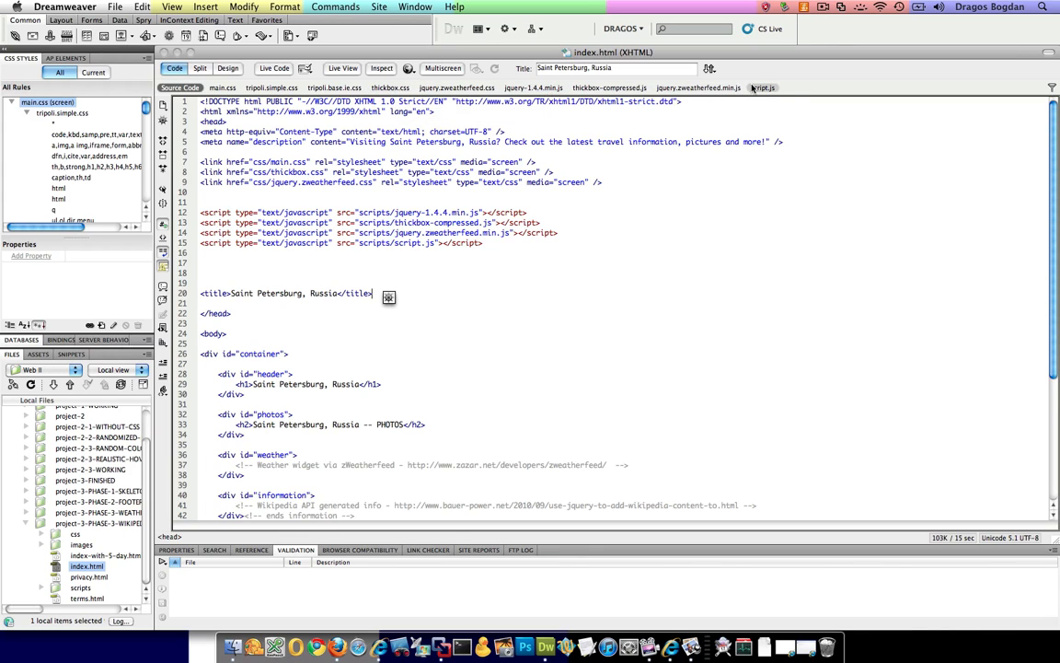
{"action": "left_click", "coordinate": [768, 88]}
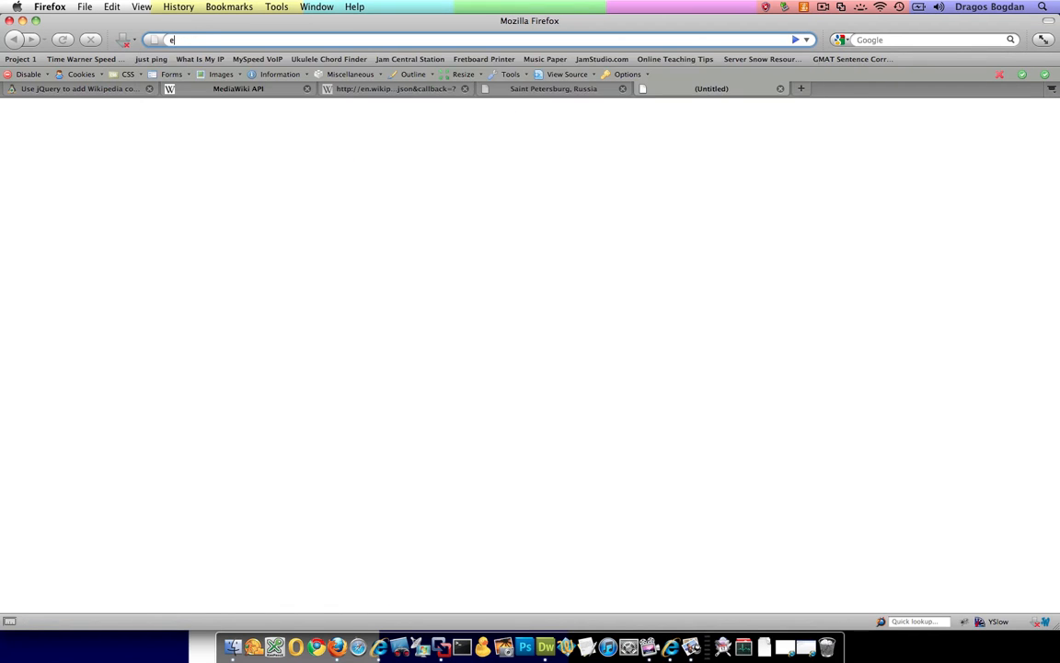
Step: Go to en.wikipedia.org/wiki/google in the new tab
{"action": "type", "text": "n.wikipedia.org/"}
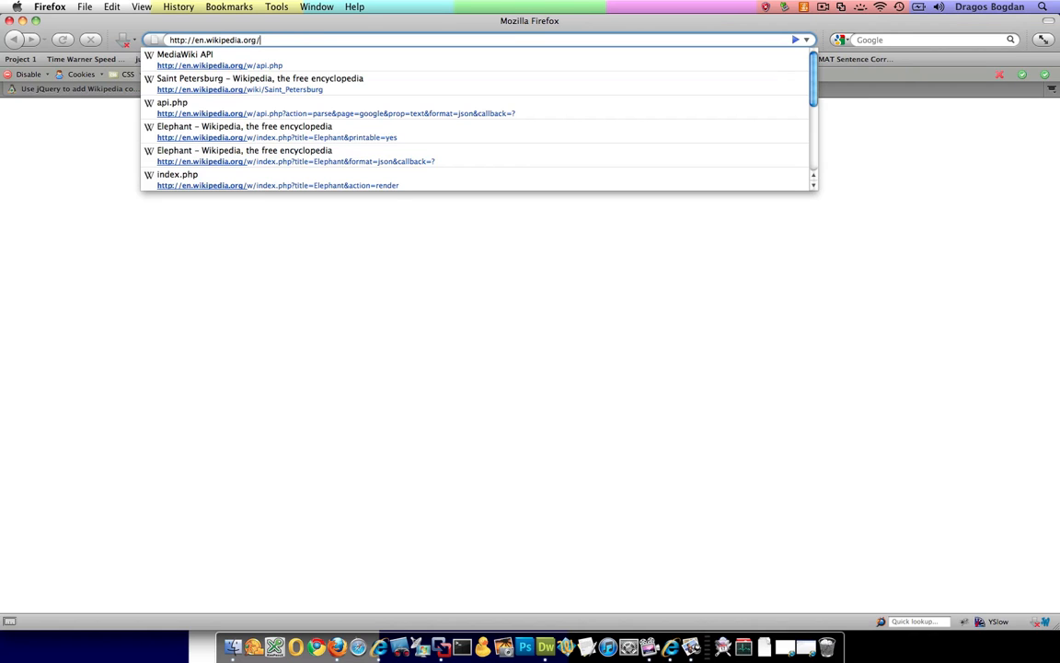
{"action": "type", "text": "google"}
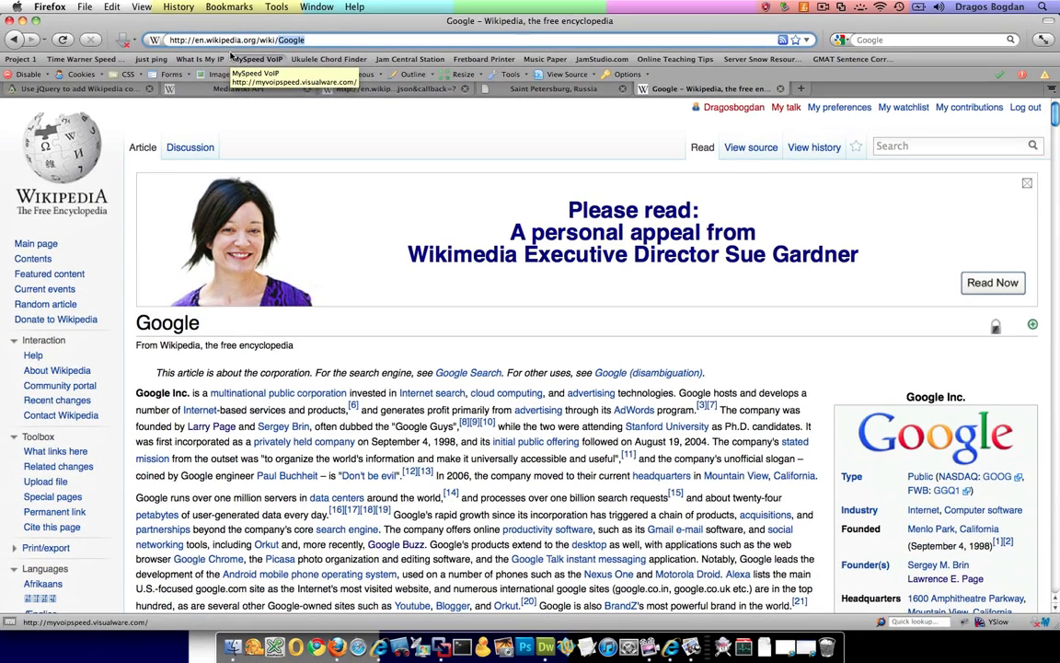
Step: Search Wikipedia for 'saint petersburg russia' and choose the Saint Petersburg article
{"action": "type", "text": "s"}
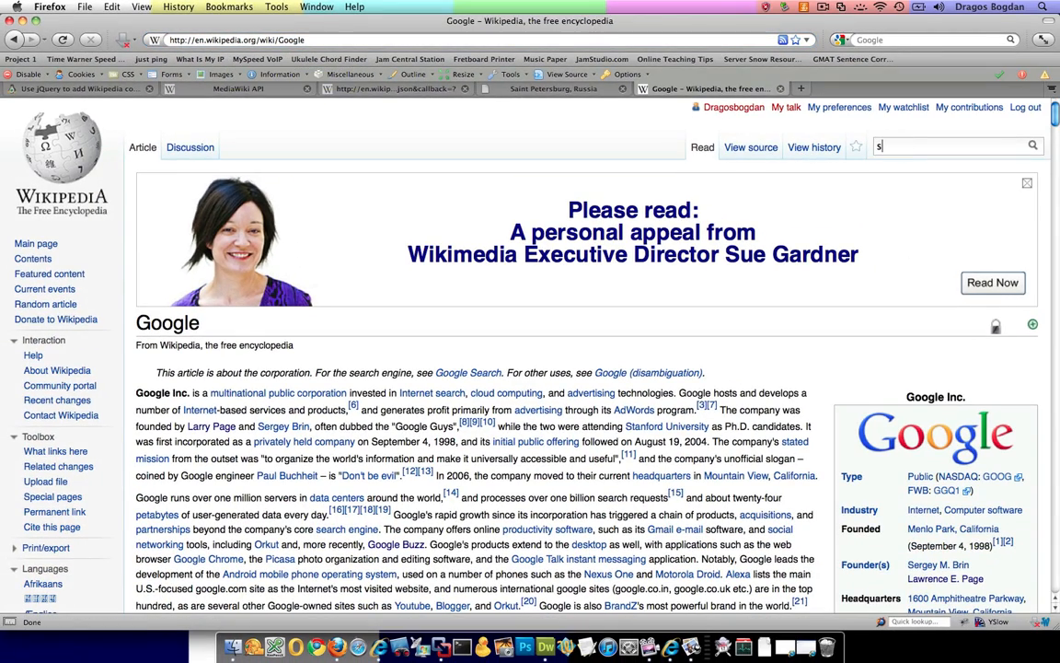
{"action": "type", "text": "aint petersburg russia"}
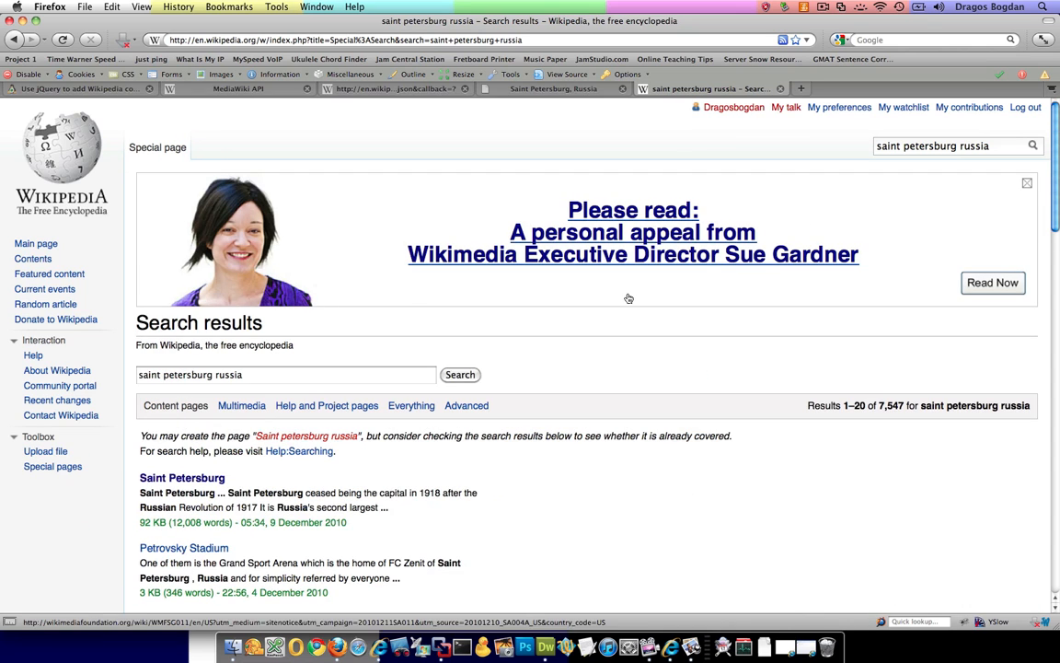
{"action": "mouse_move", "coordinate": [199, 478]}
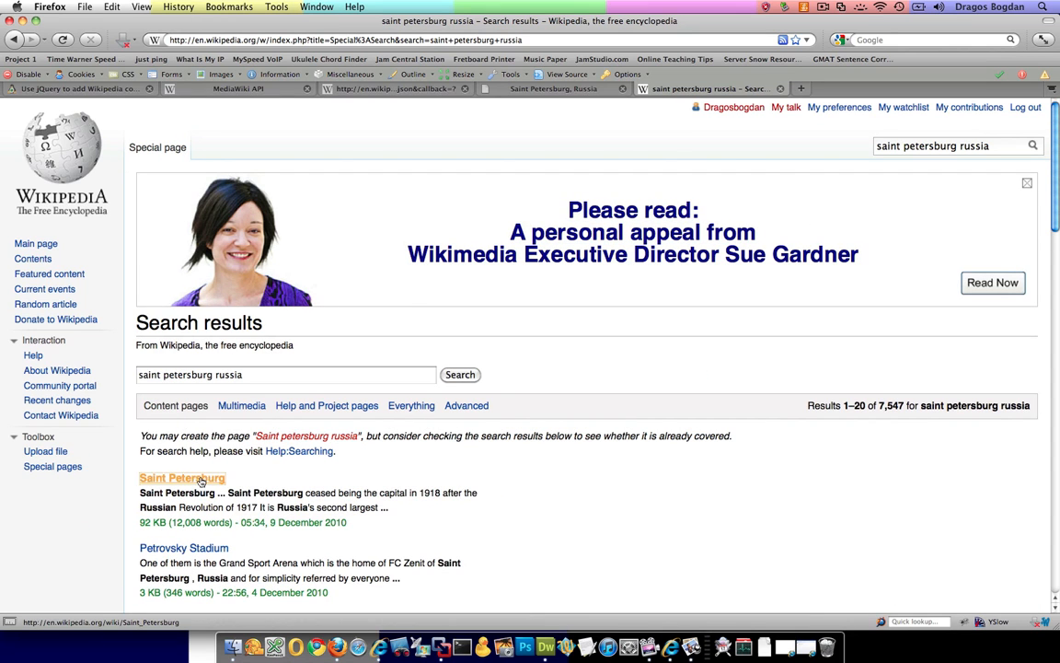
{"action": "left_click", "coordinate": [180, 479]}
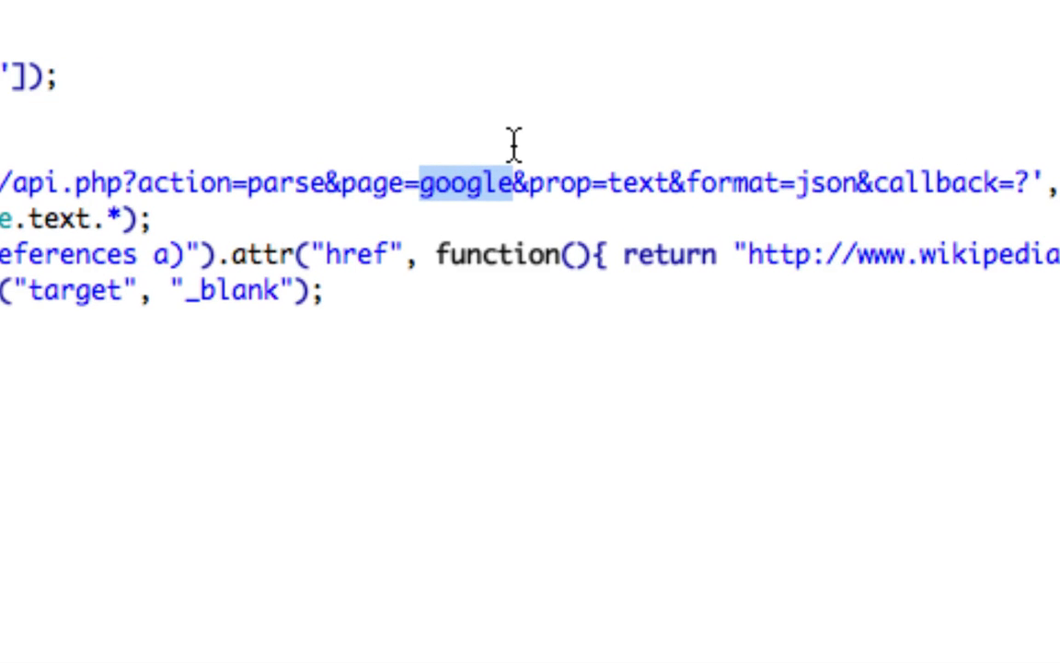
Step: Change the getJSON URL to page=Saint_Petersburg and check the article loads in the local page
{"action": "type", "text": "Saint_Petersburg"}
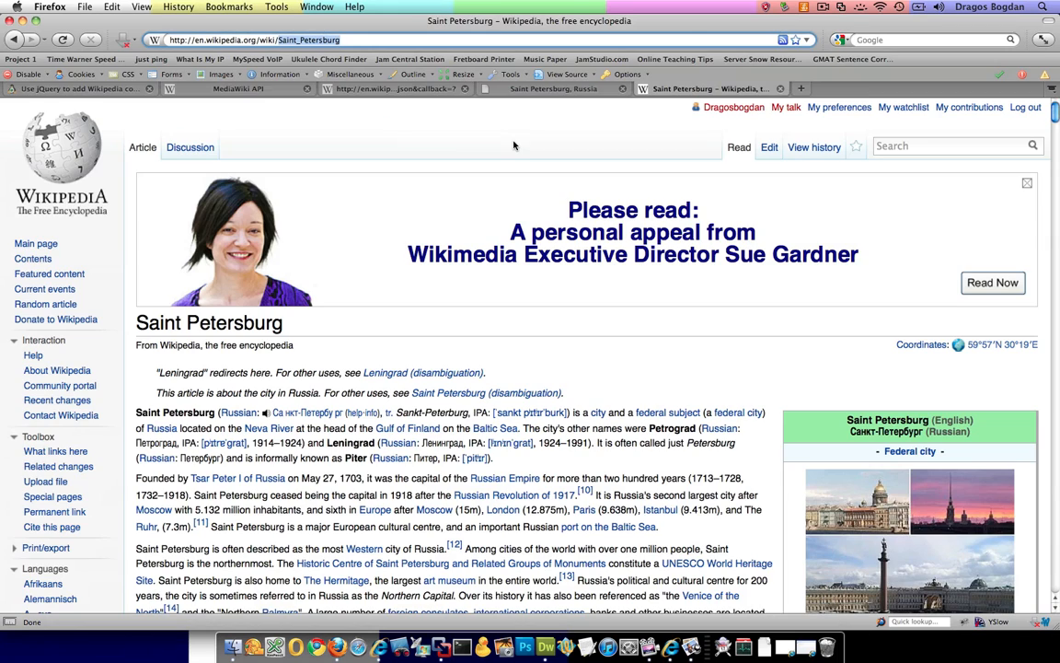
{"action": "left_click", "coordinate": [552, 88]}
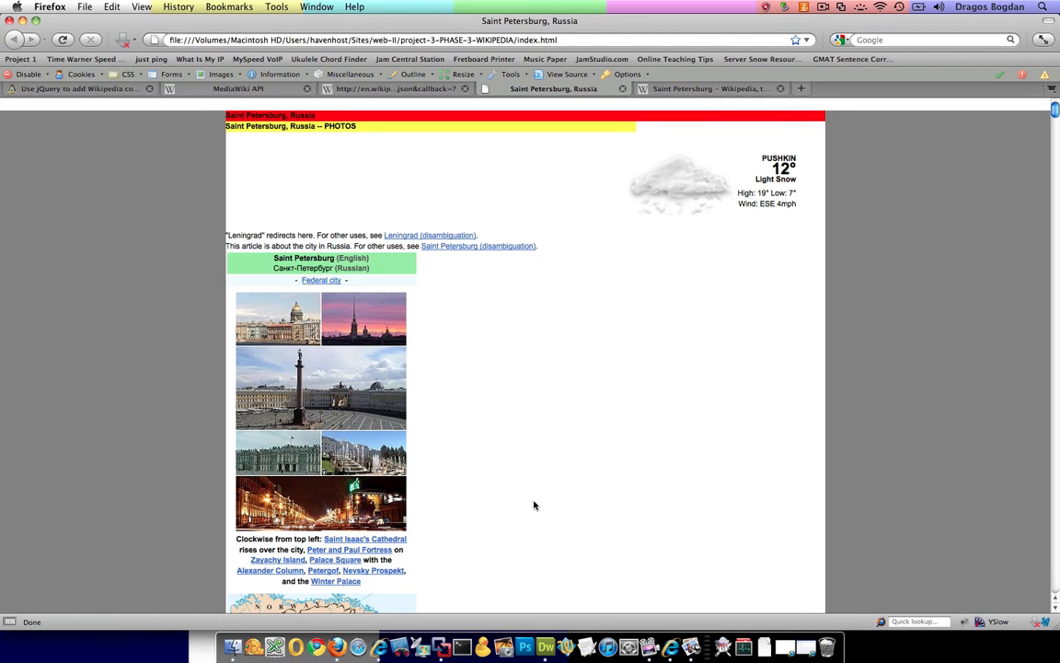
{"action": "scroll", "scroll_direction": "down", "scroll_amount": 3}
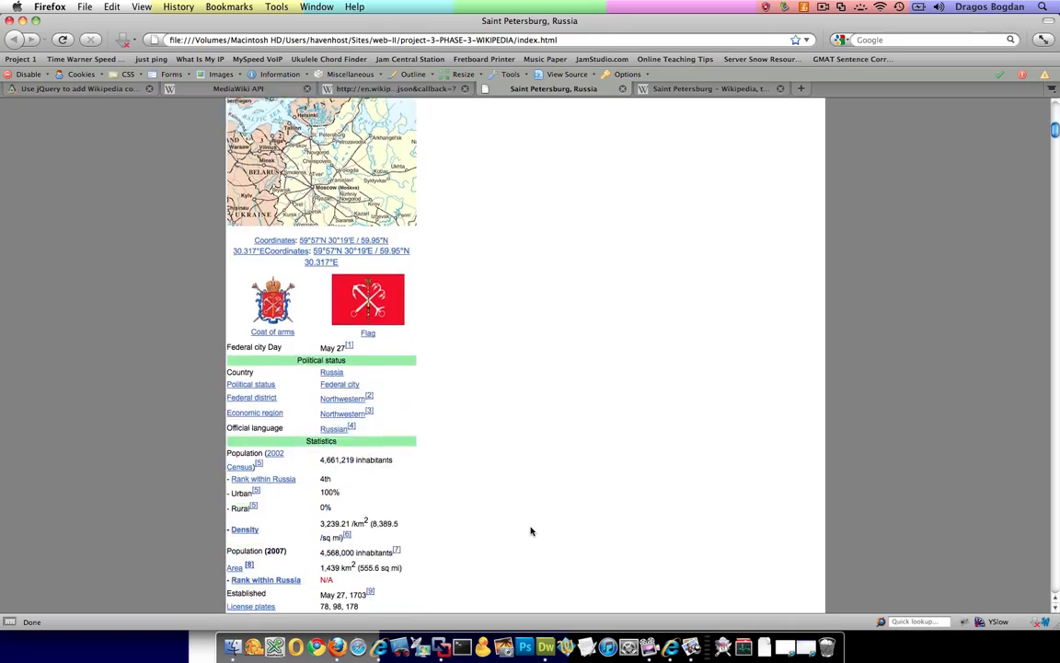
{"action": "scroll", "scroll_direction": "down", "scroll_amount": 3}
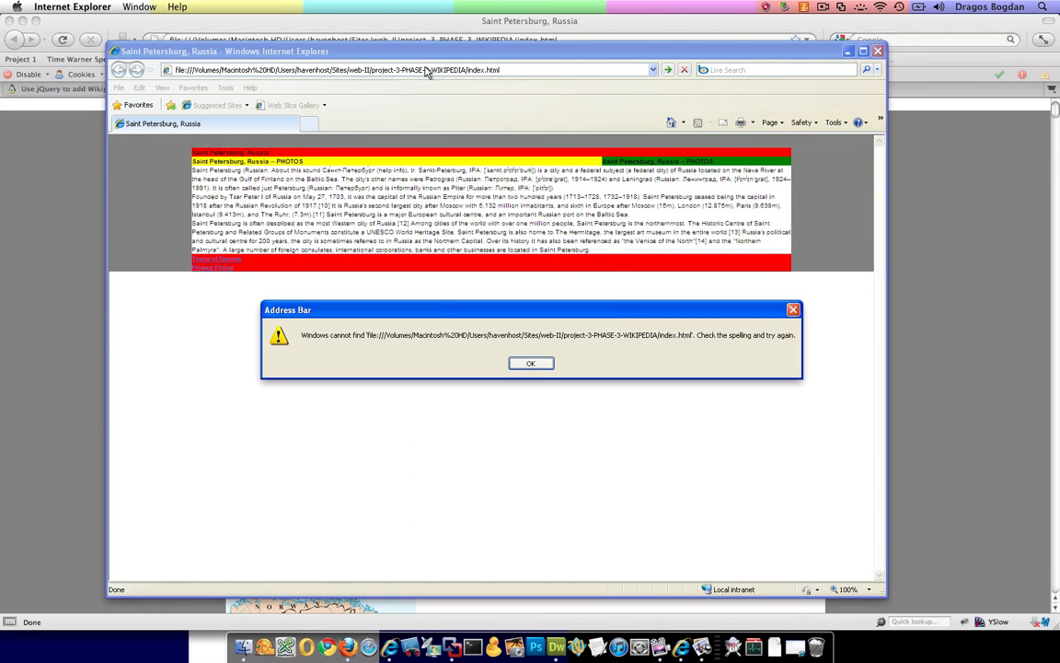
Step: Dismiss the file-not-found error and preview the page in Internet Explorer 8 from Dreamweaver
{"action": "left_click", "coordinate": [530, 362]}
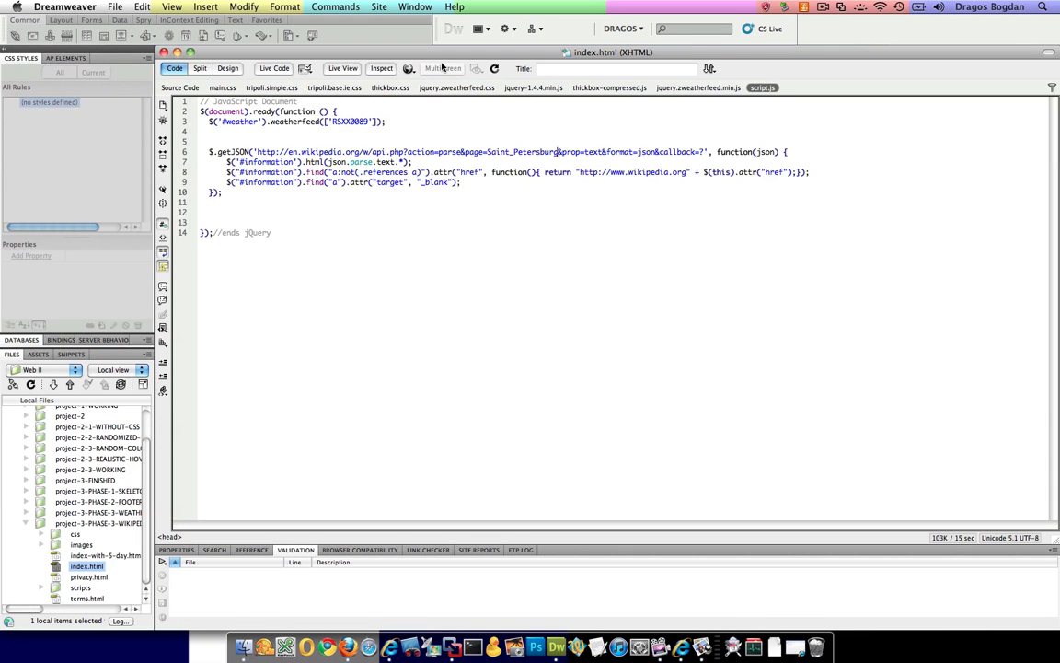
{"action": "left_click", "coordinate": [405, 68]}
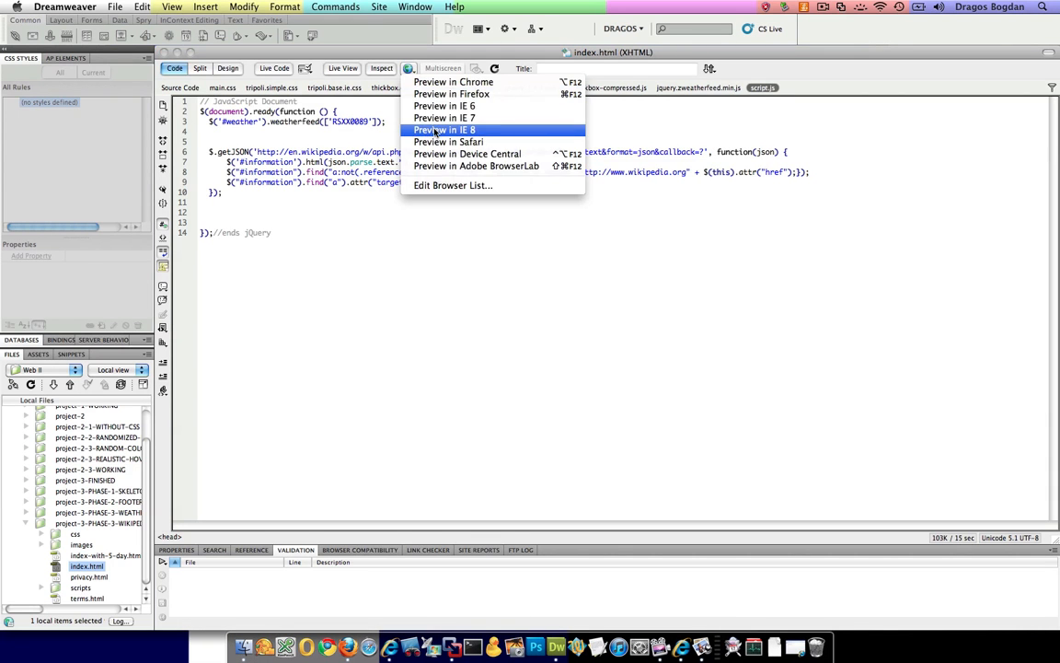
{"action": "left_click", "coordinate": [444, 129]}
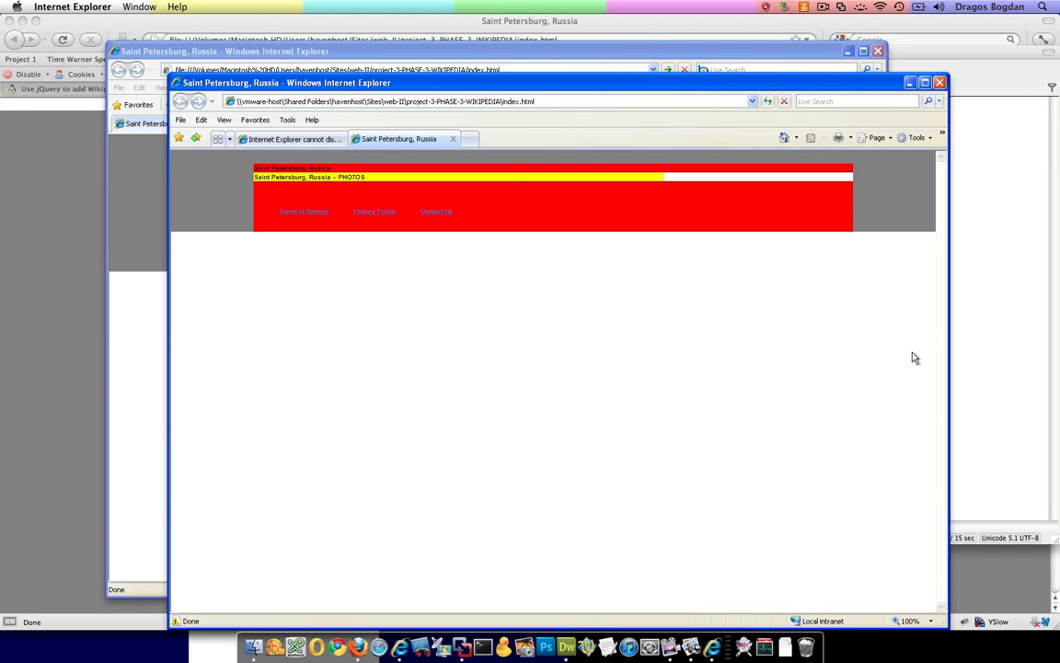
{"action": "mouse_move", "coordinate": [366, 530]}
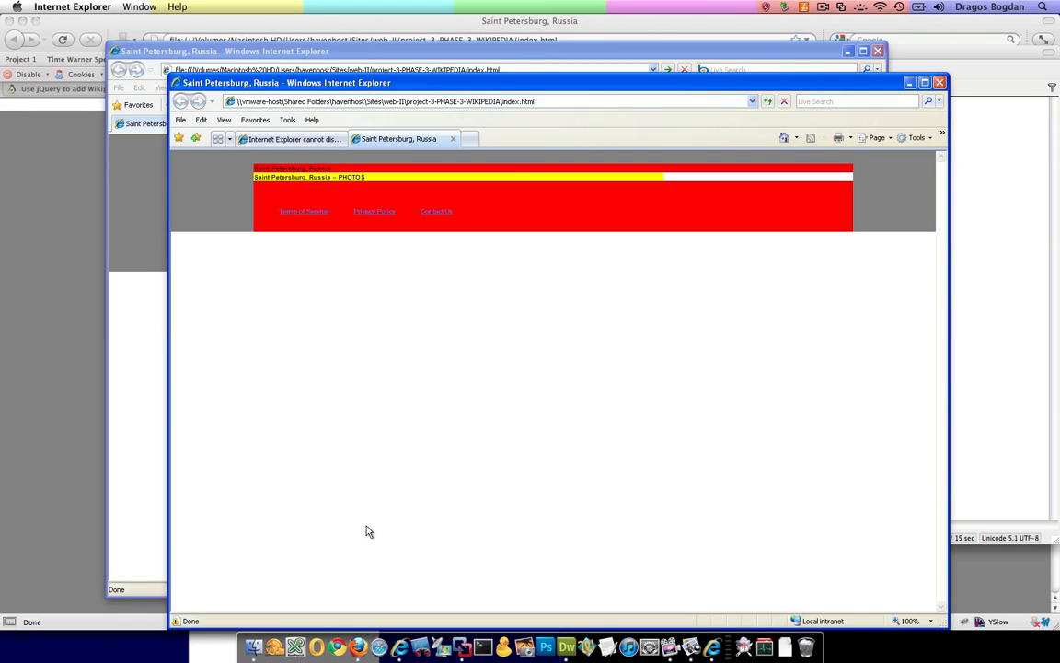
{"action": "mouse_move", "coordinate": [185, 618]}
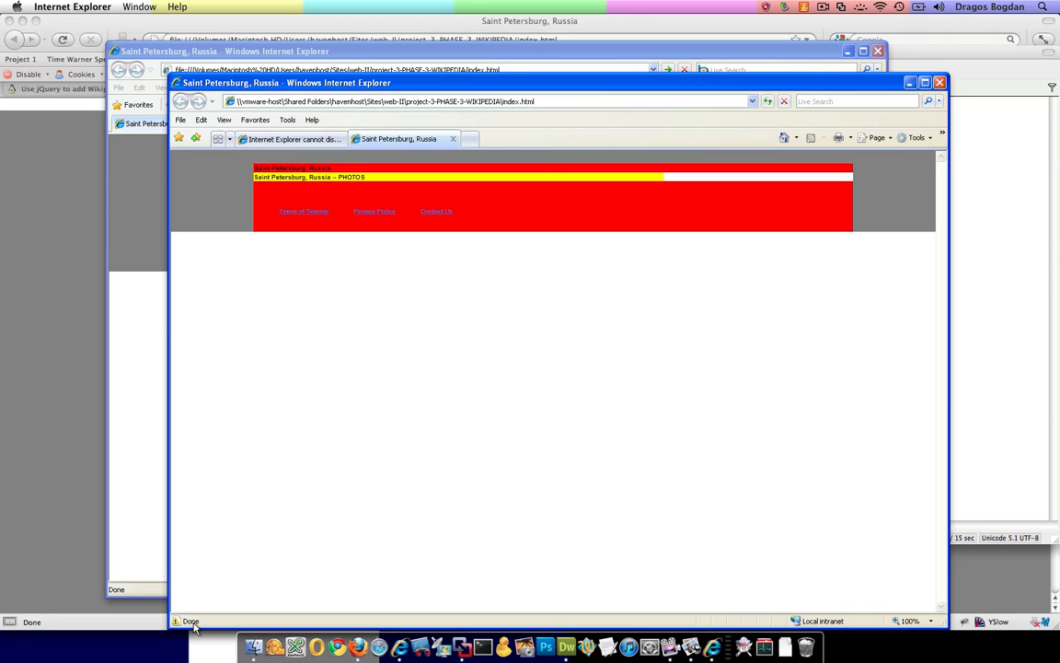
{"action": "mouse_move", "coordinate": [343, 375]}
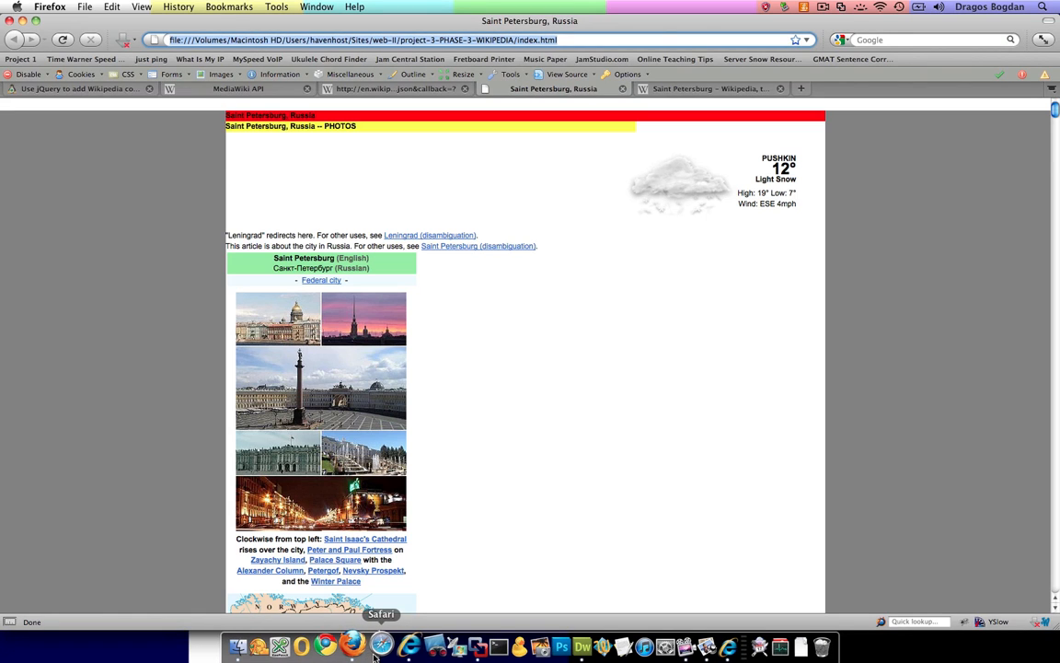
{"action": "left_click", "coordinate": [377, 643]}
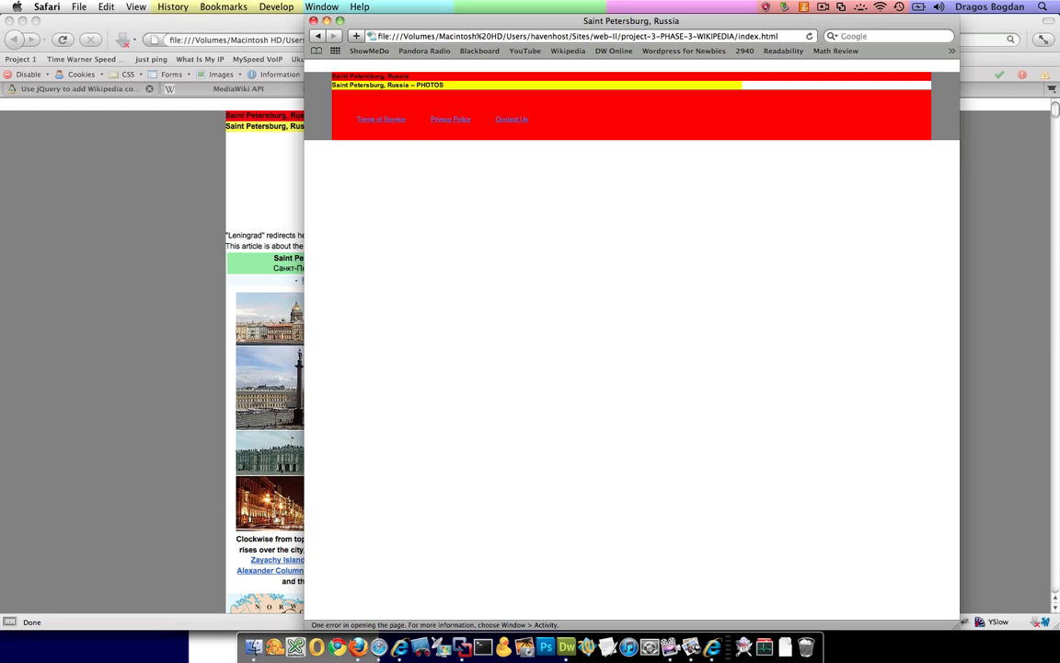
{"action": "mouse_move", "coordinate": [408, 606]}
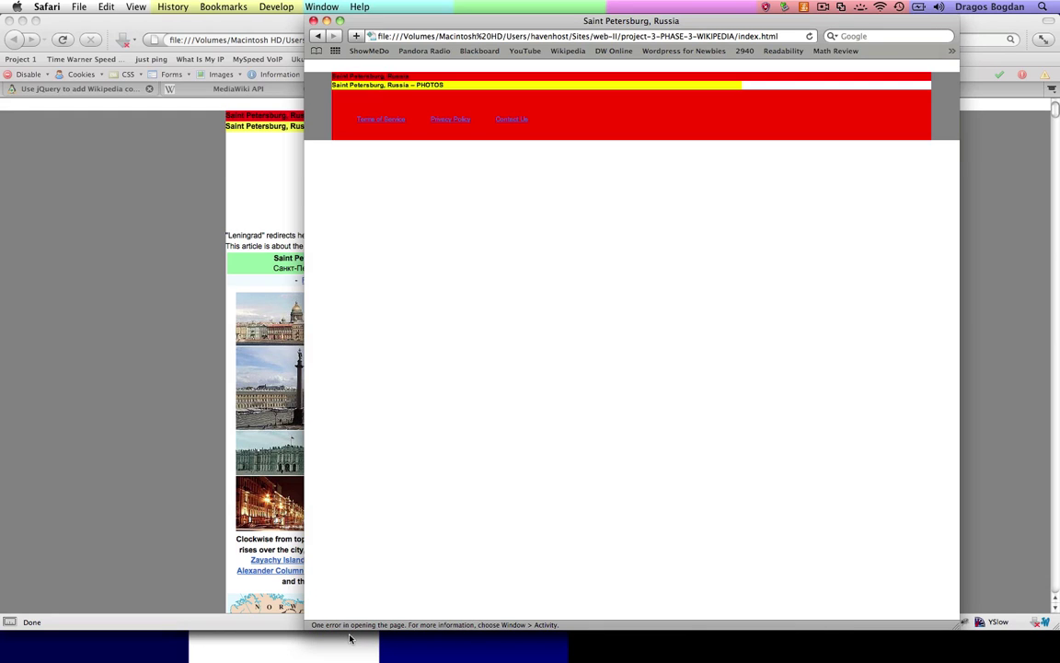
{"action": "mouse_move", "coordinate": [418, 633]}
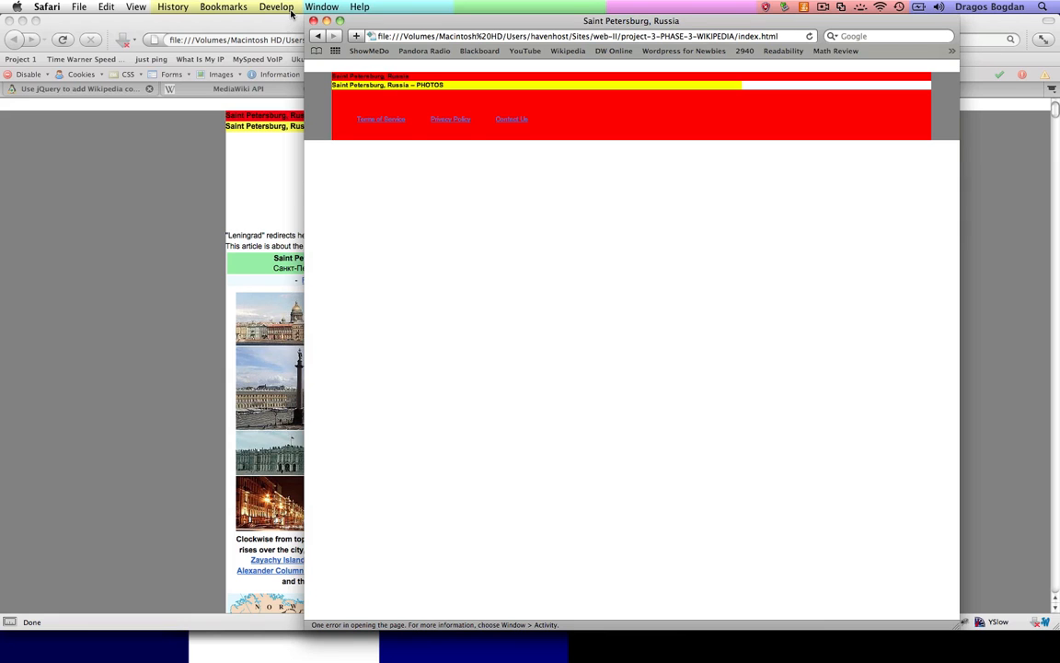
{"action": "left_click", "coordinate": [316, 7]}
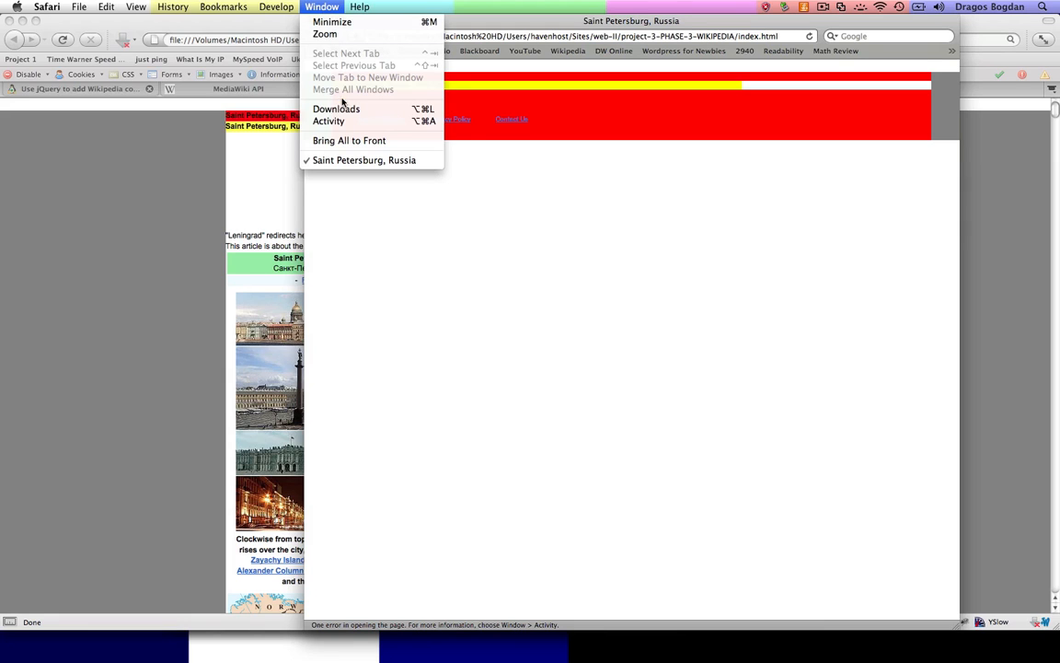
{"action": "left_click", "coordinate": [327, 122]}
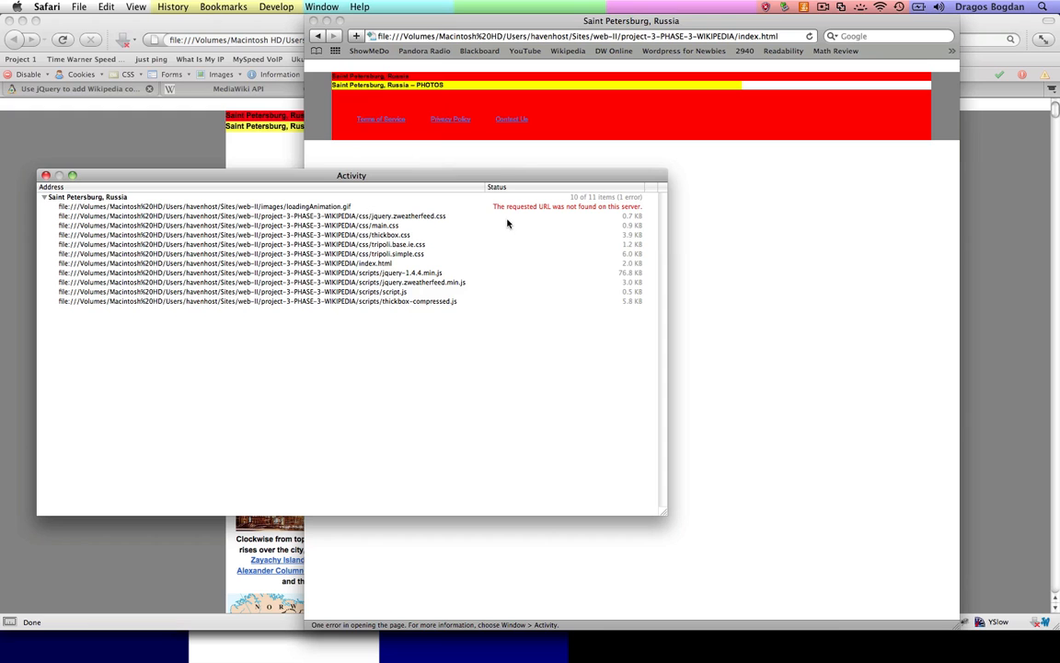
{"action": "left_click_drag", "start_coordinate": [349, 177], "coordinate": [464, 217]}
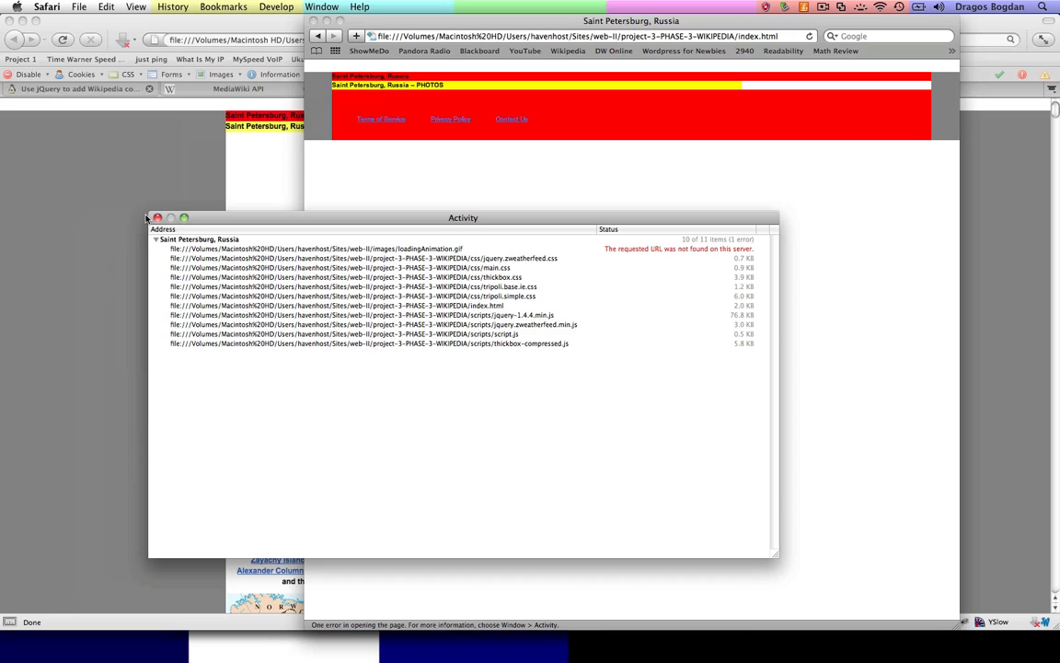
{"action": "left_click", "coordinate": [158, 217]}
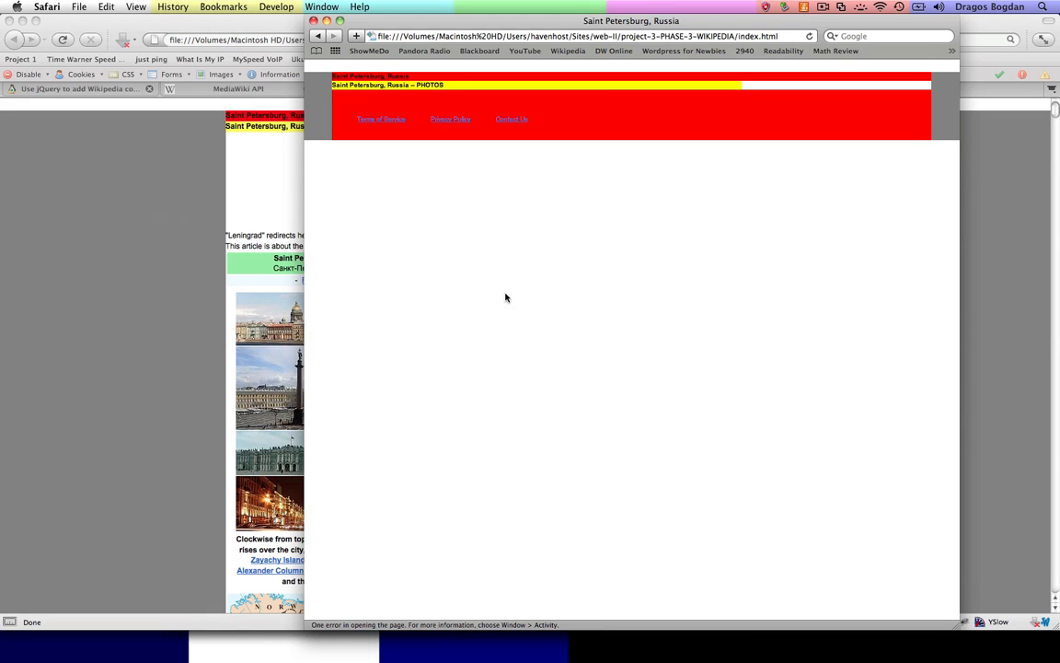
{"action": "mouse_move", "coordinate": [140, 335]}
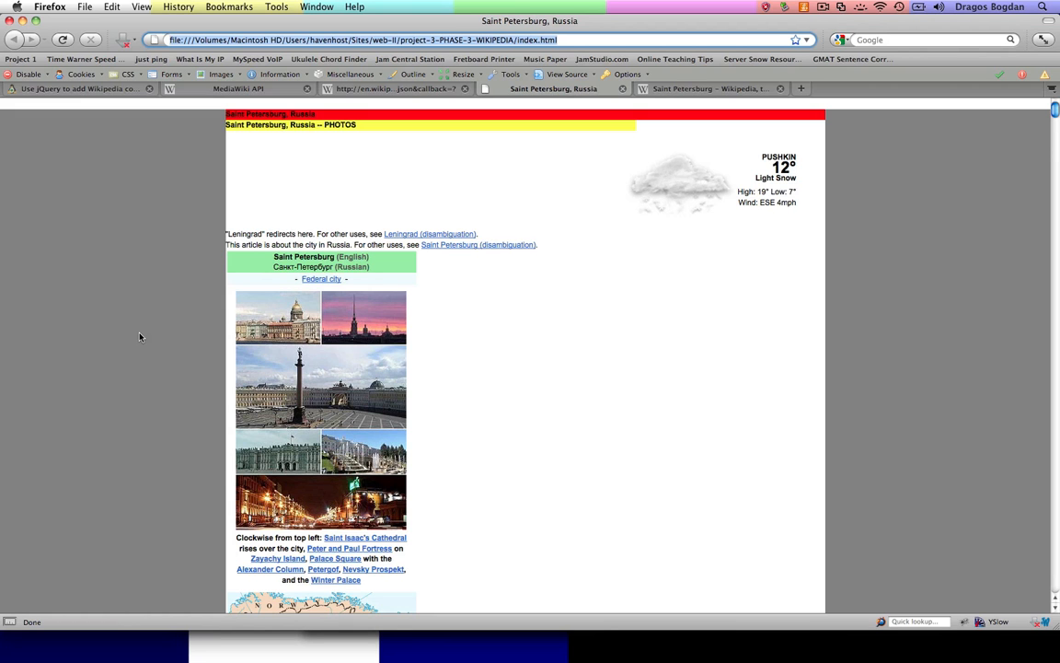
Step: Scroll to the blog comment suggesting json.parse.text["*"] as the replacement expression
{"action": "scroll", "scroll_direction": "down", "scroll_amount": 3}
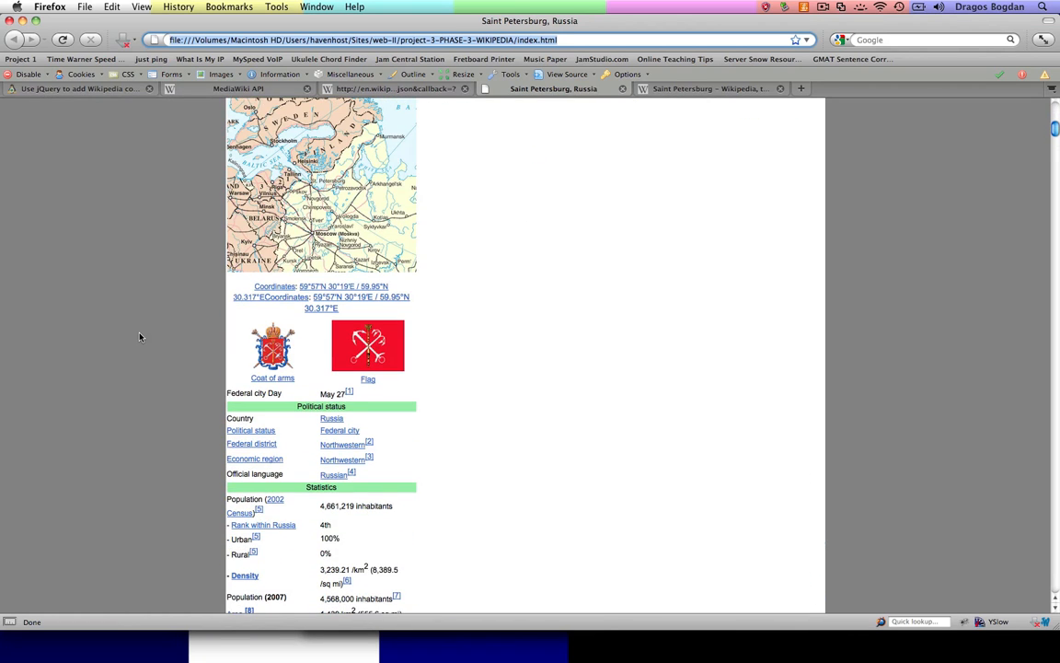
{"action": "left_click", "coordinate": [77, 88]}
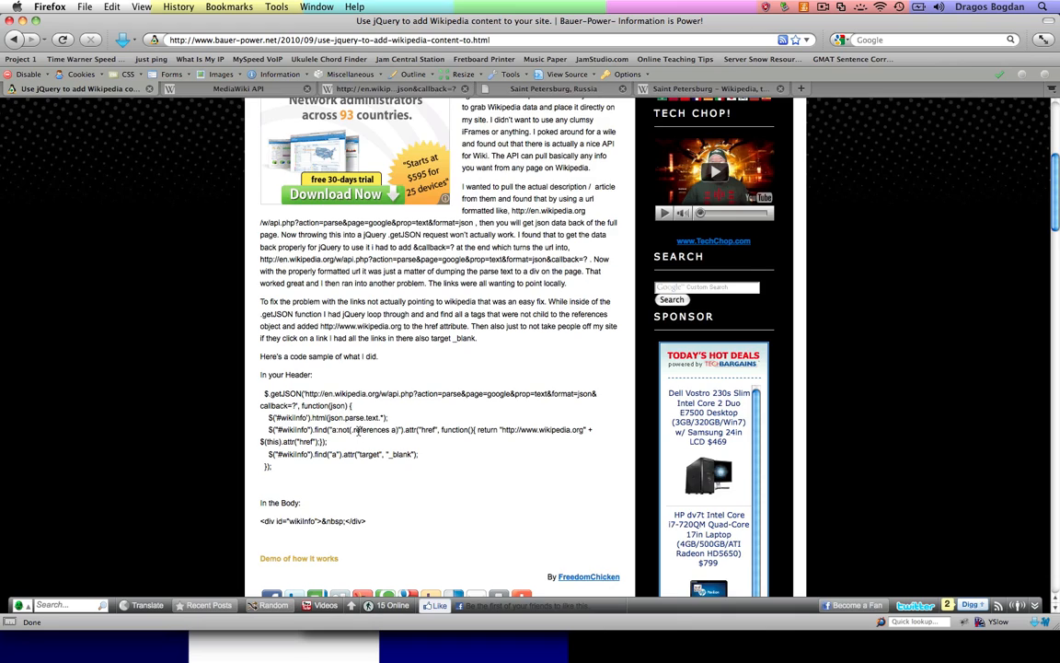
{"action": "scroll", "scroll_direction": "down", "scroll_amount": 3}
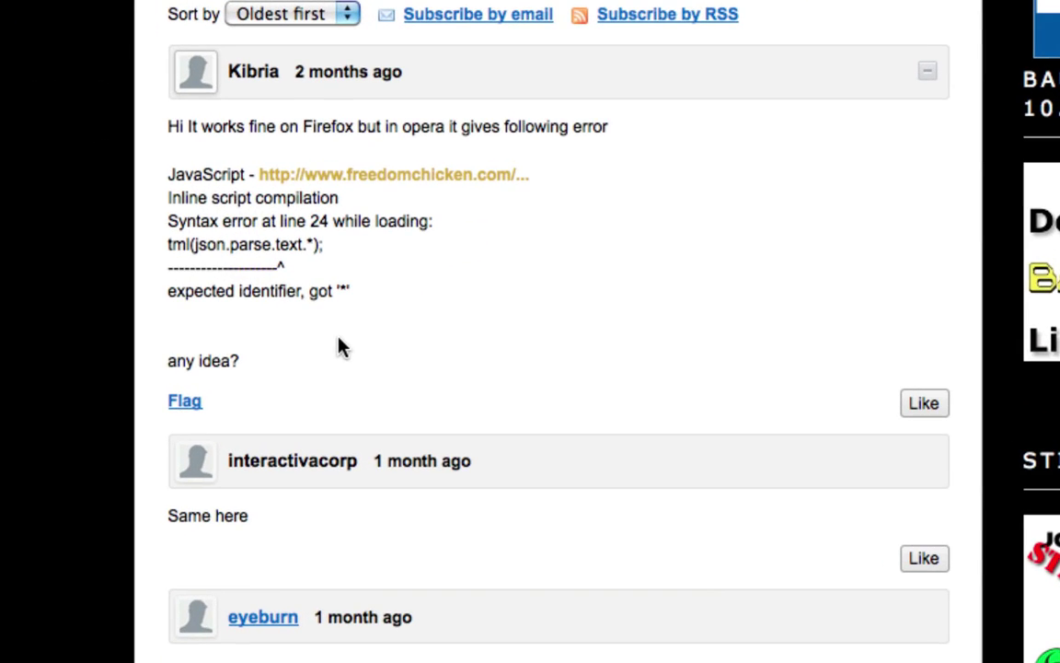
{"action": "mouse_move", "coordinate": [406, 258]}
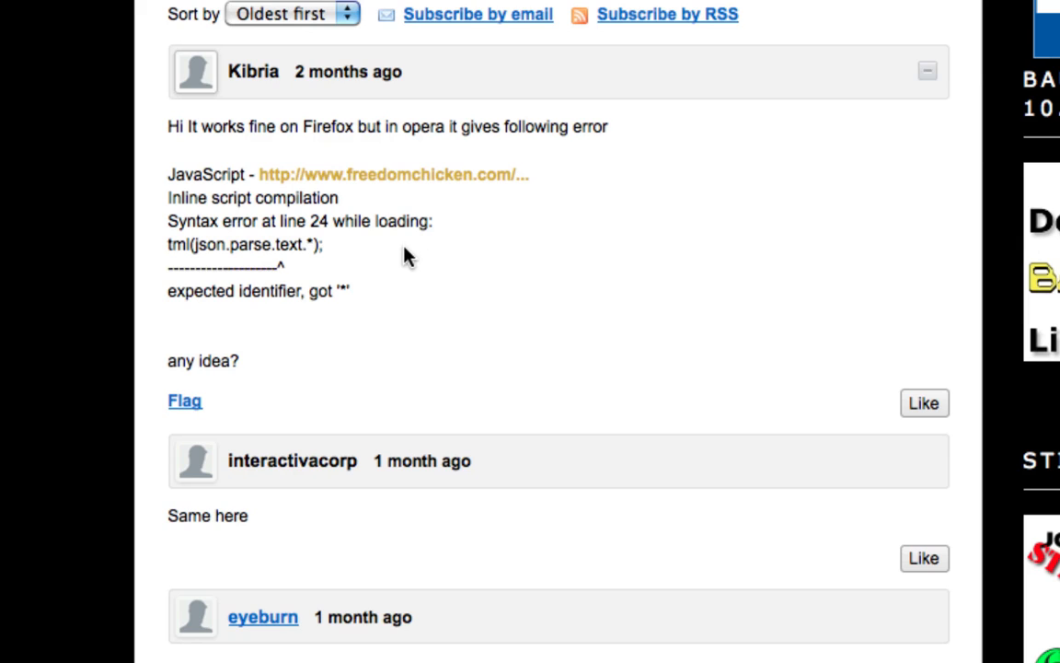
{"action": "mouse_move", "coordinate": [217, 256]}
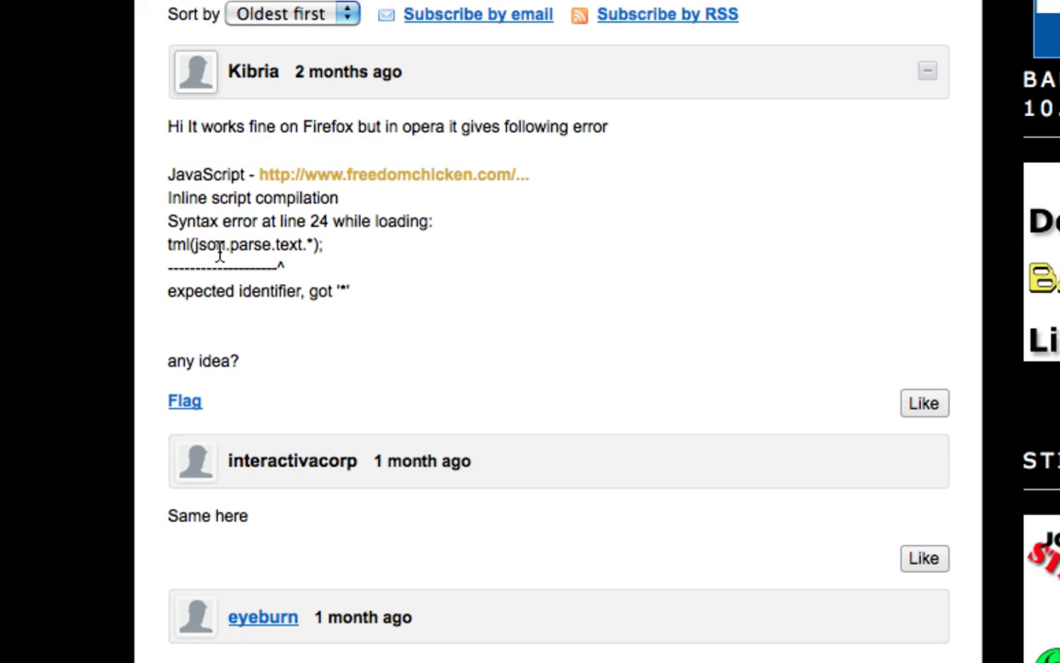
{"action": "mouse_move", "coordinate": [243, 335]}
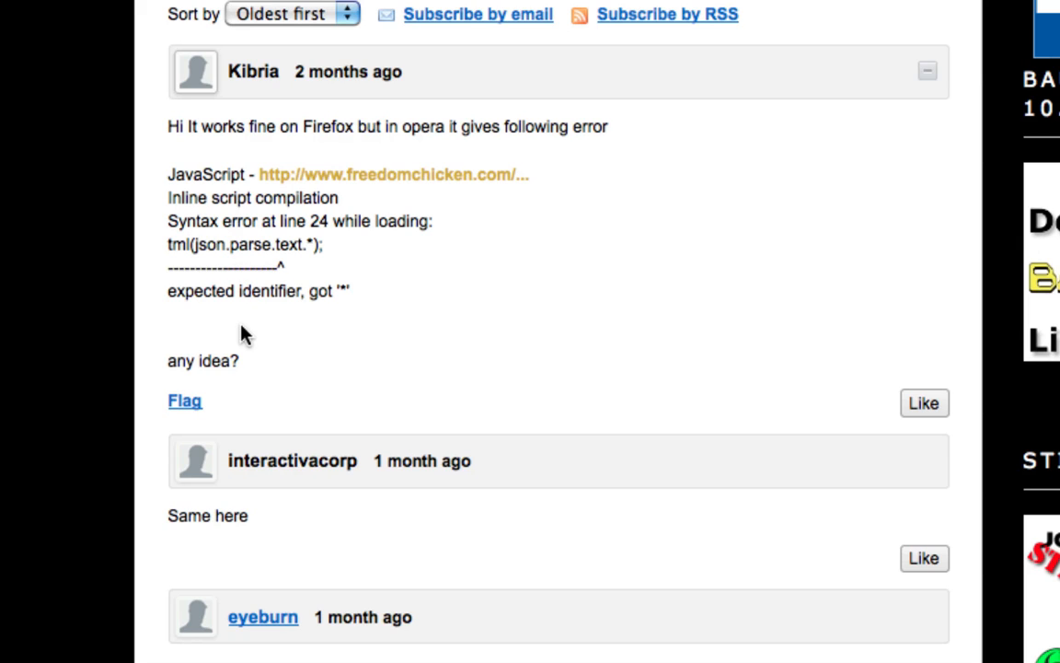
{"action": "mouse_move", "coordinate": [441, 129]}
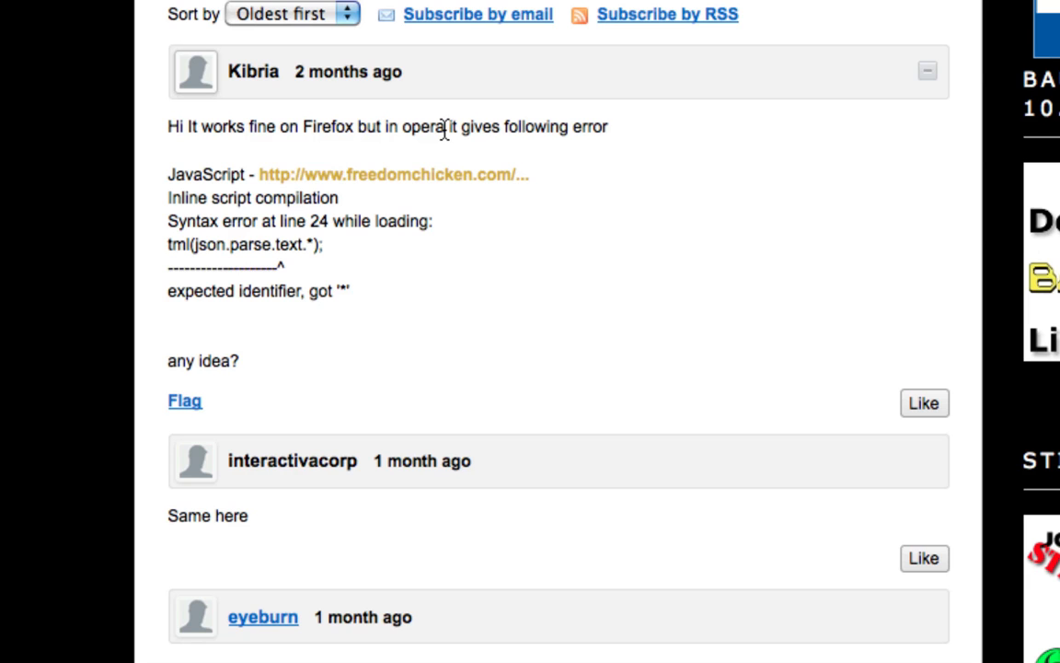
{"action": "mouse_move", "coordinate": [522, 236]}
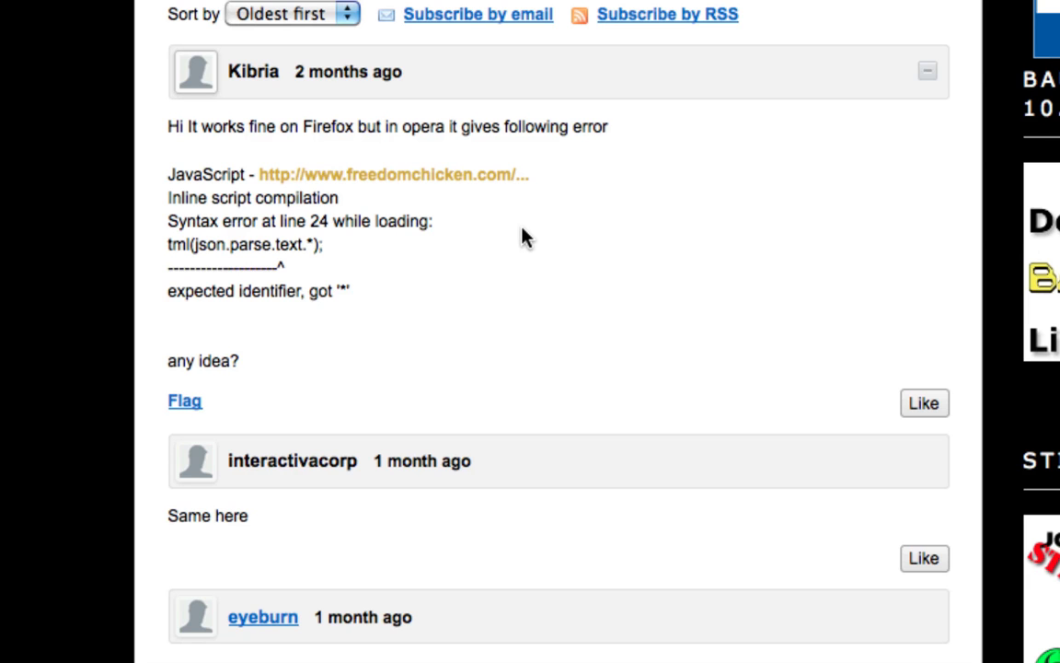
{"action": "scroll", "scroll_direction": "down", "scroll_amount": 3}
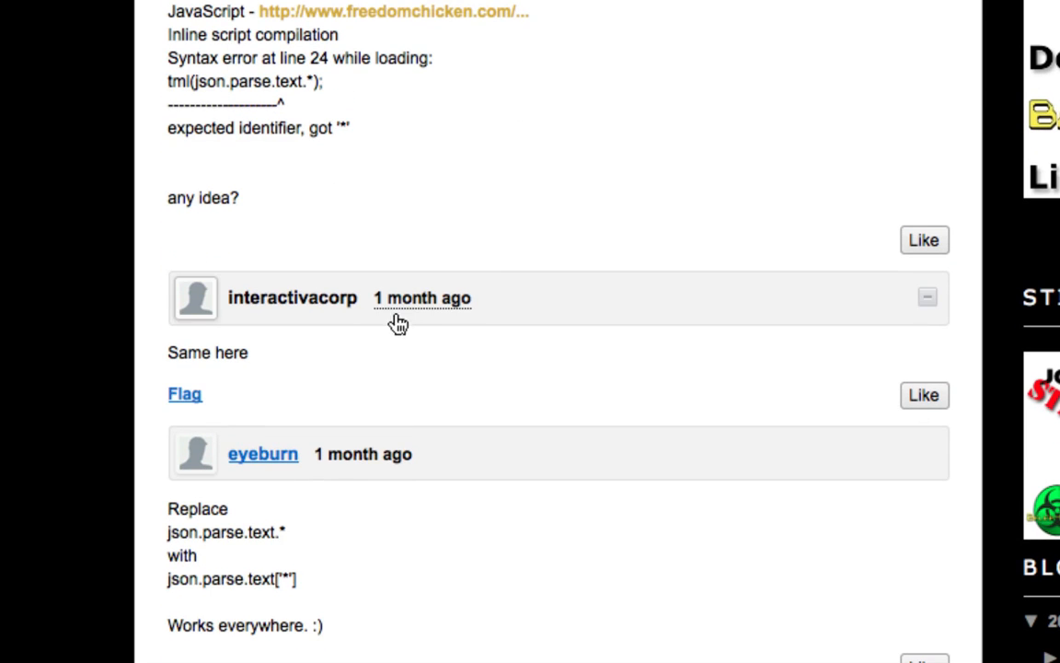
{"action": "scroll", "scroll_direction": "down", "scroll_amount": 3}
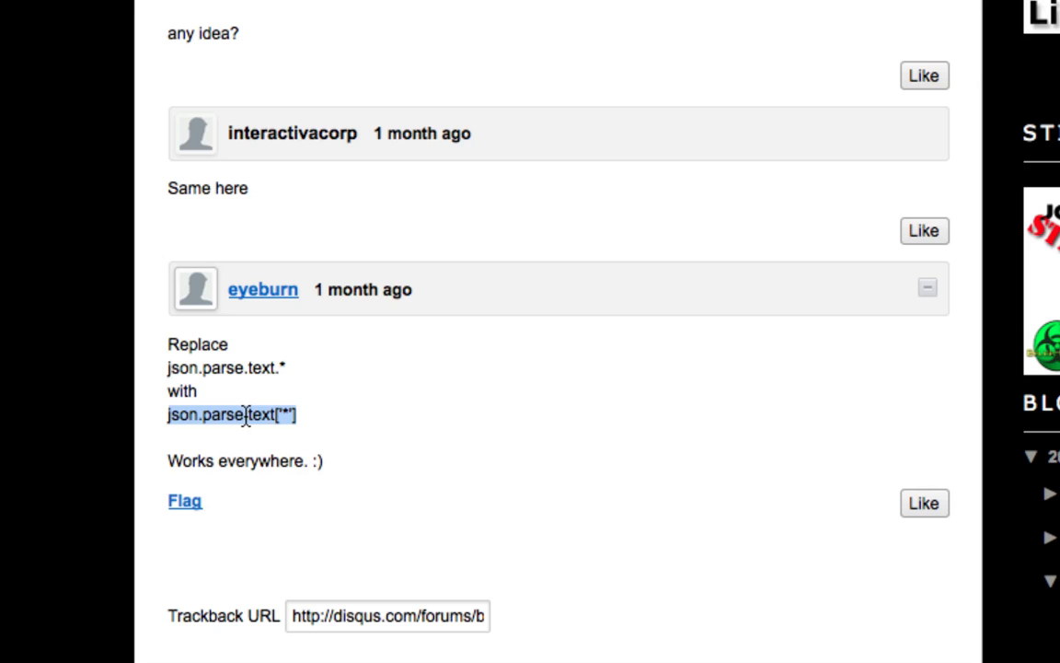
{"action": "mouse_move", "coordinate": [309, 441]}
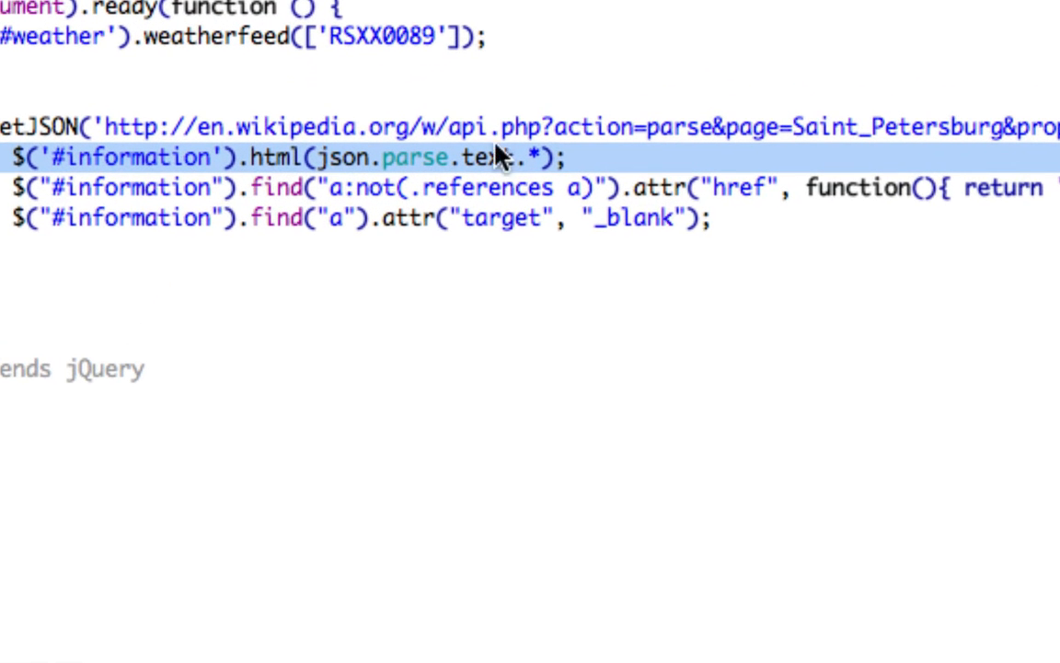
{"action": "mouse_move", "coordinate": [552, 169]}
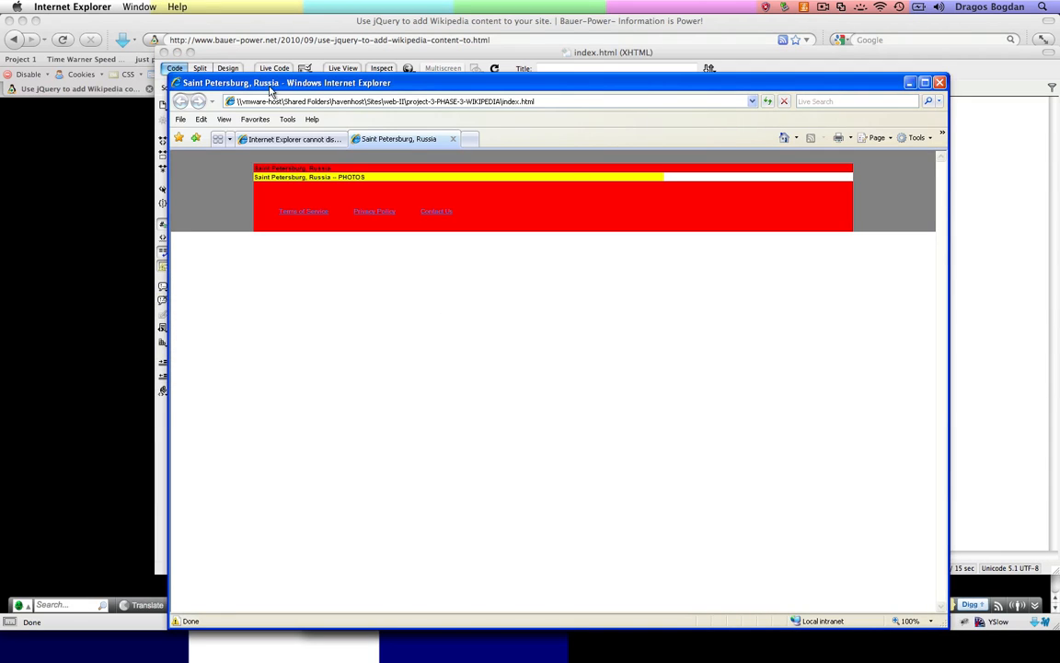
Step: Refresh index.html in Internet Explorer and scroll through the loaded Saint Petersburg article with photos and map
{"action": "left_click", "coordinate": [768, 102]}
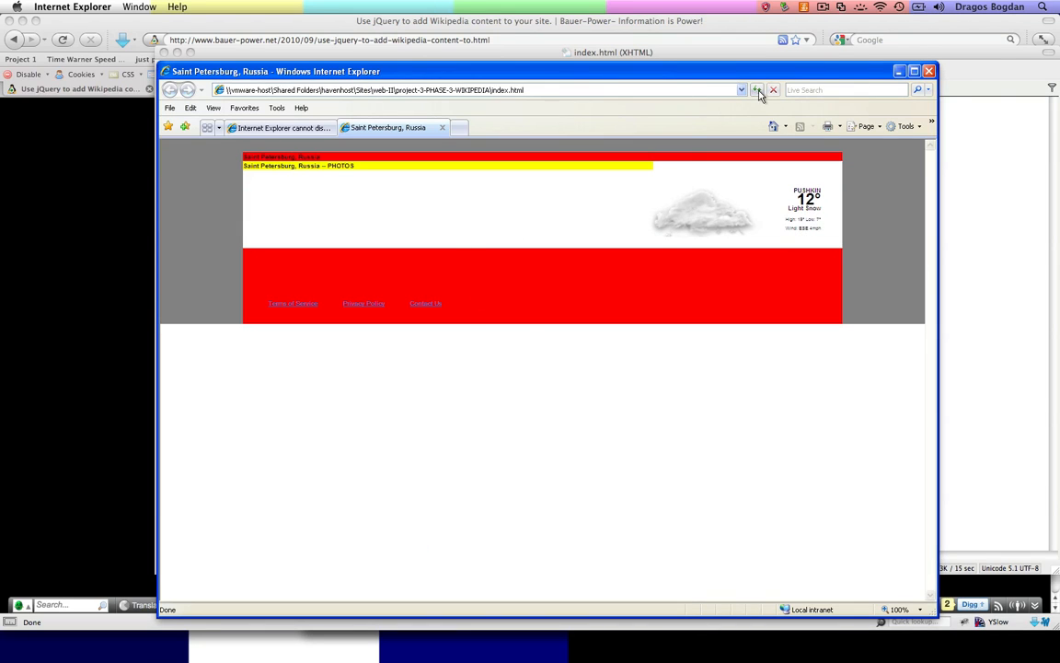
{"action": "mouse_move", "coordinate": [73, 526]}
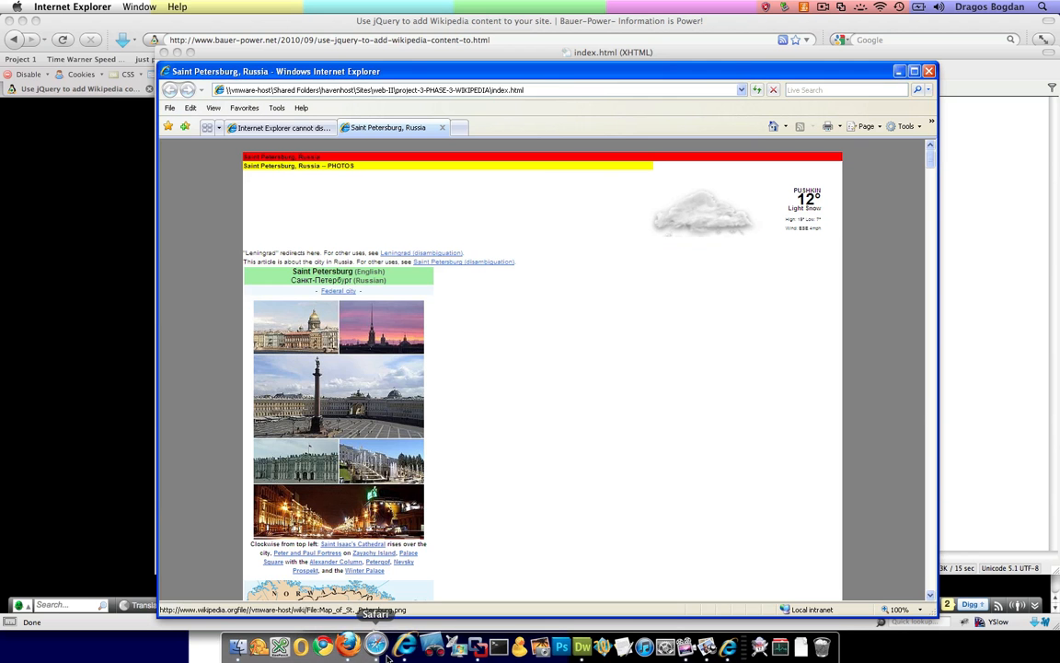
{"action": "scroll", "scroll_direction": "down", "scroll_amount": 3}
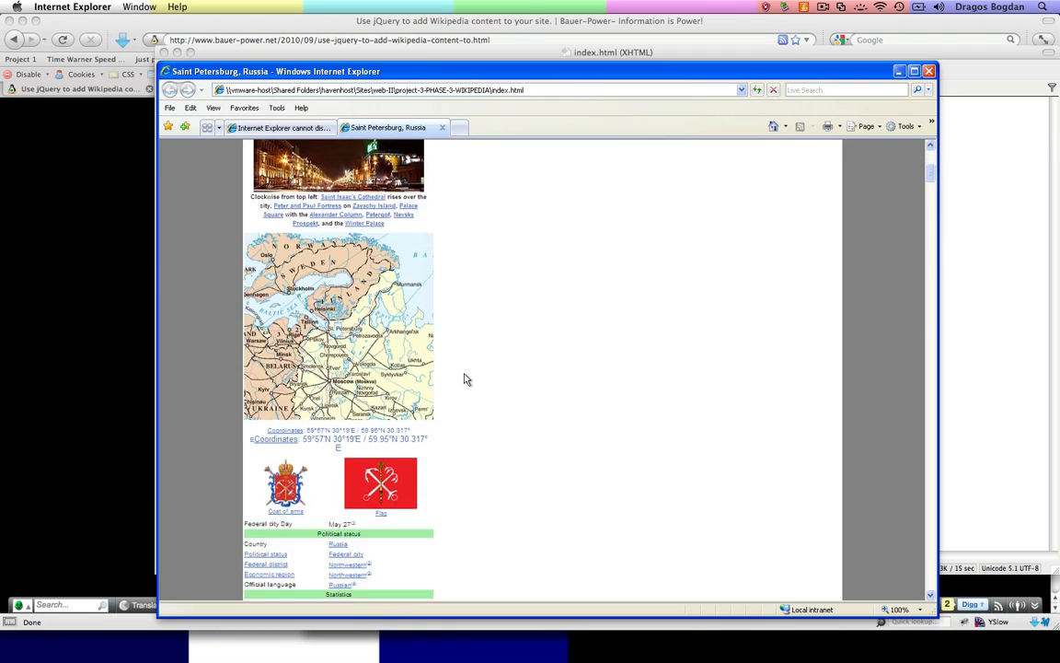
{"action": "scroll", "scroll_direction": "down", "scroll_amount": 3}
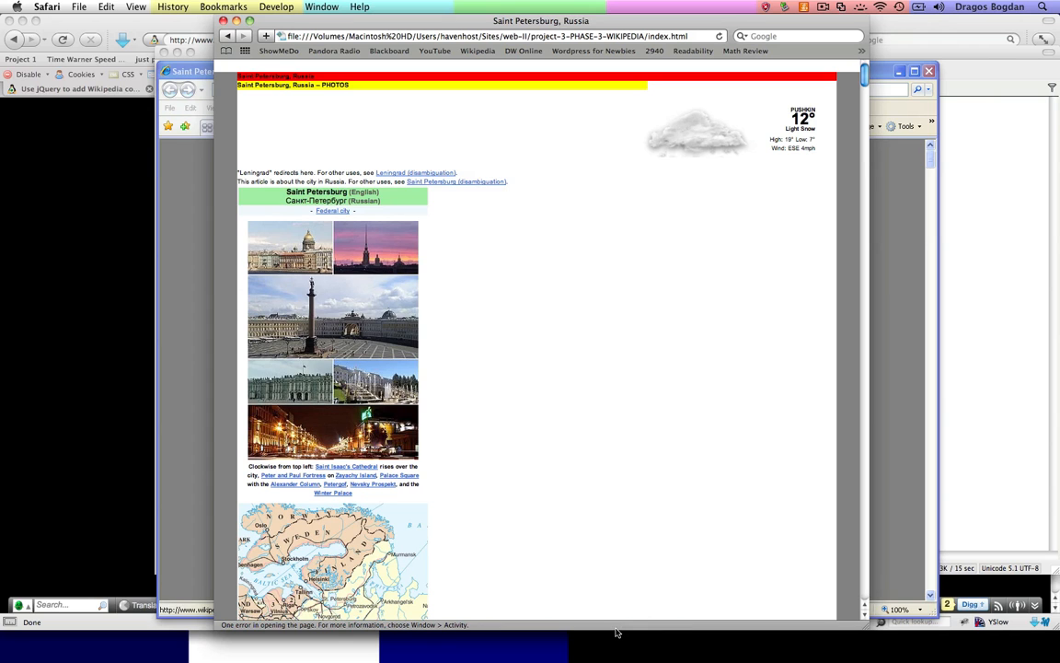
Step: Scroll the Saint Petersburg page in Safari to confirm the Wikipedia article renders
{"action": "scroll", "scroll_direction": "down", "scroll_amount": 3}
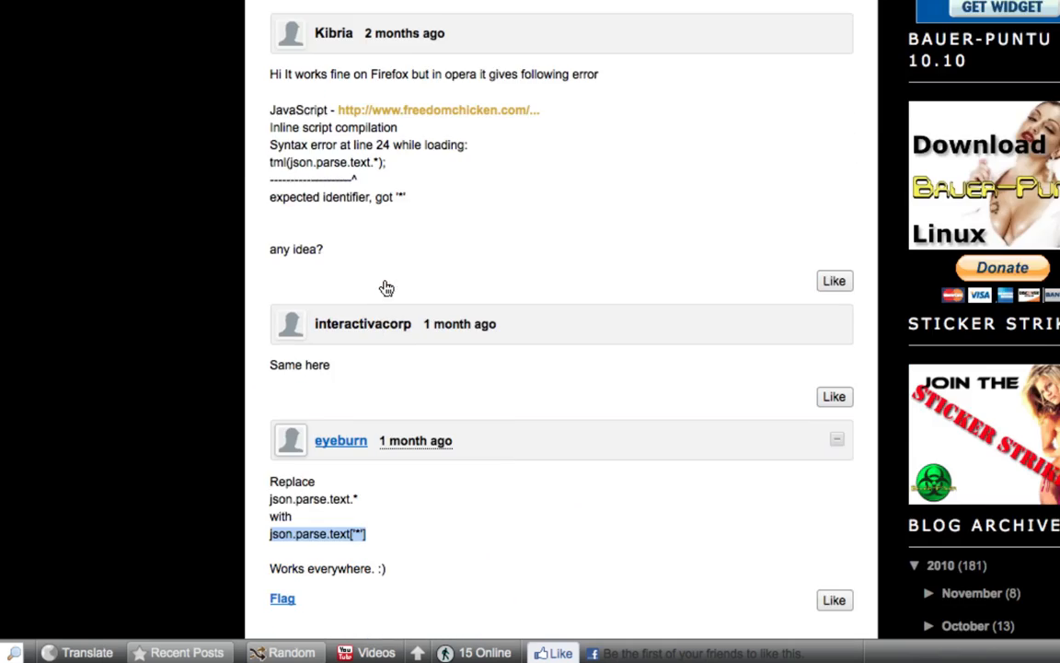
{"action": "scroll", "scroll_direction": "up", "scroll_amount": 3}
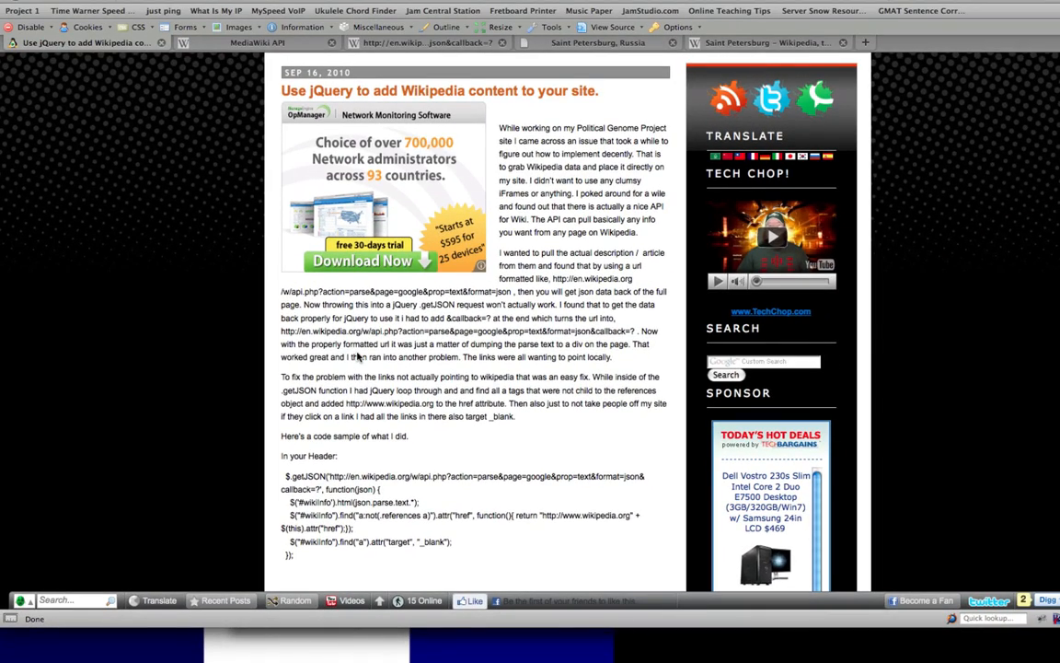
{"action": "scroll", "scroll_direction": "down", "scroll_amount": 3}
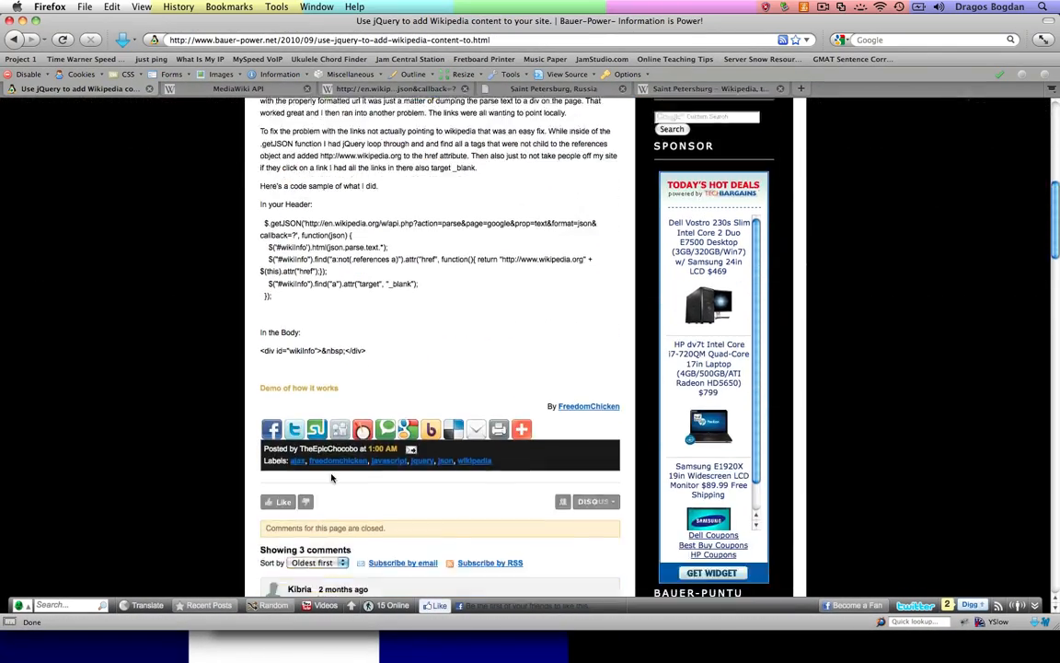
{"action": "scroll", "scroll_direction": "down", "scroll_amount": 3}
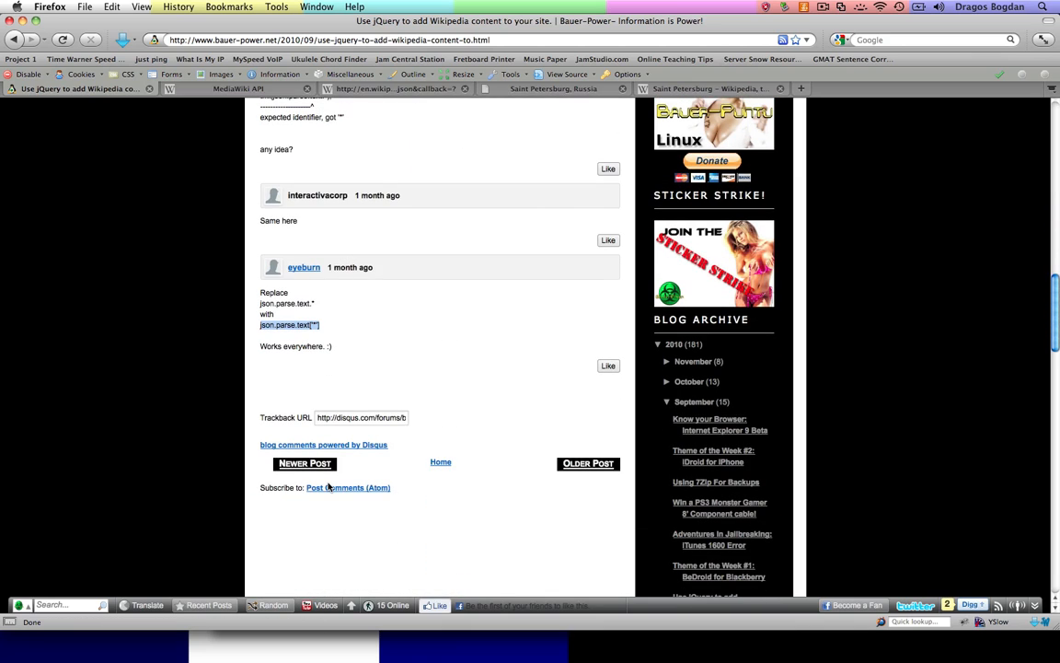